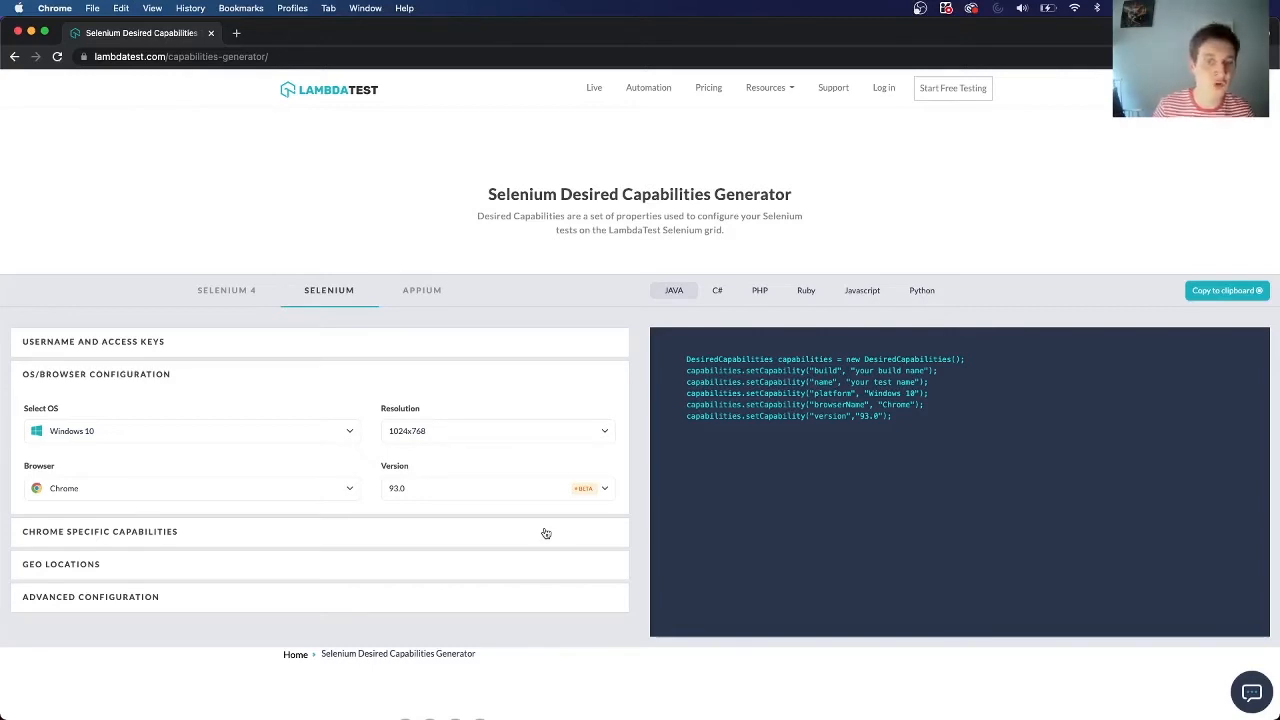
mouse_move(644, 390)
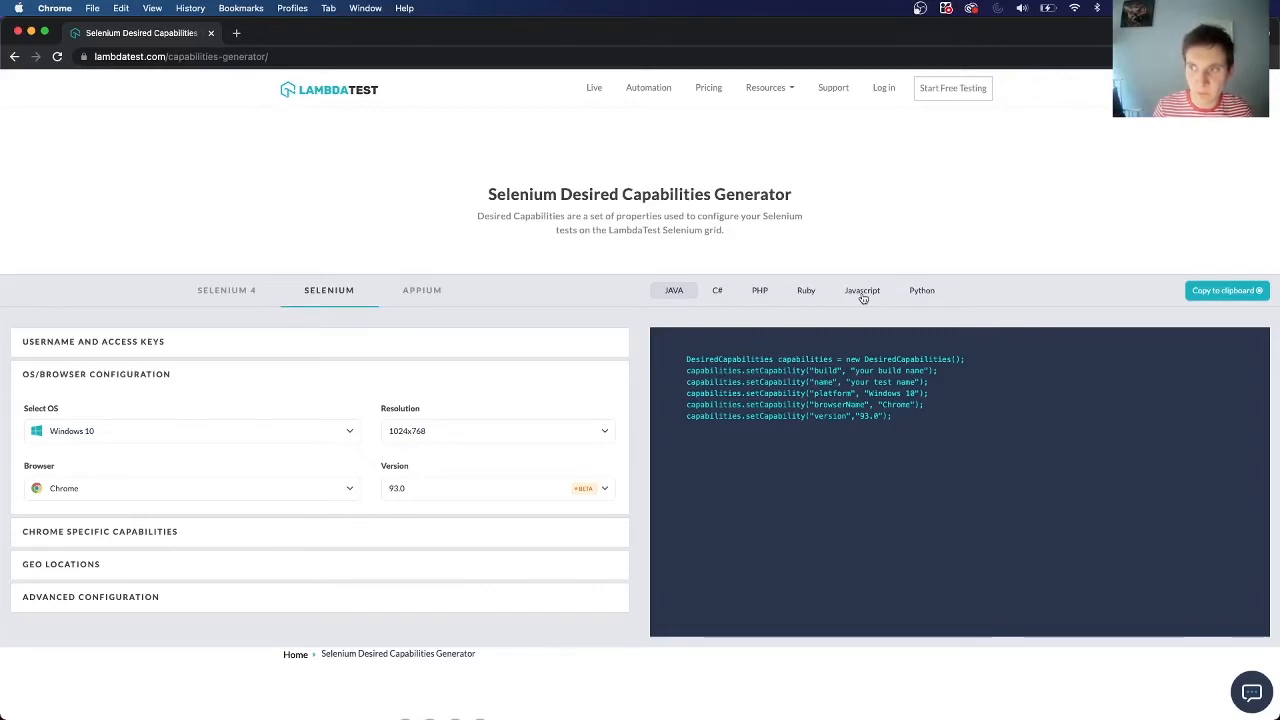
Display the Selenium 4 JavaScript capabilities object for Windows 10 and Chrome 93.
click(860, 290)
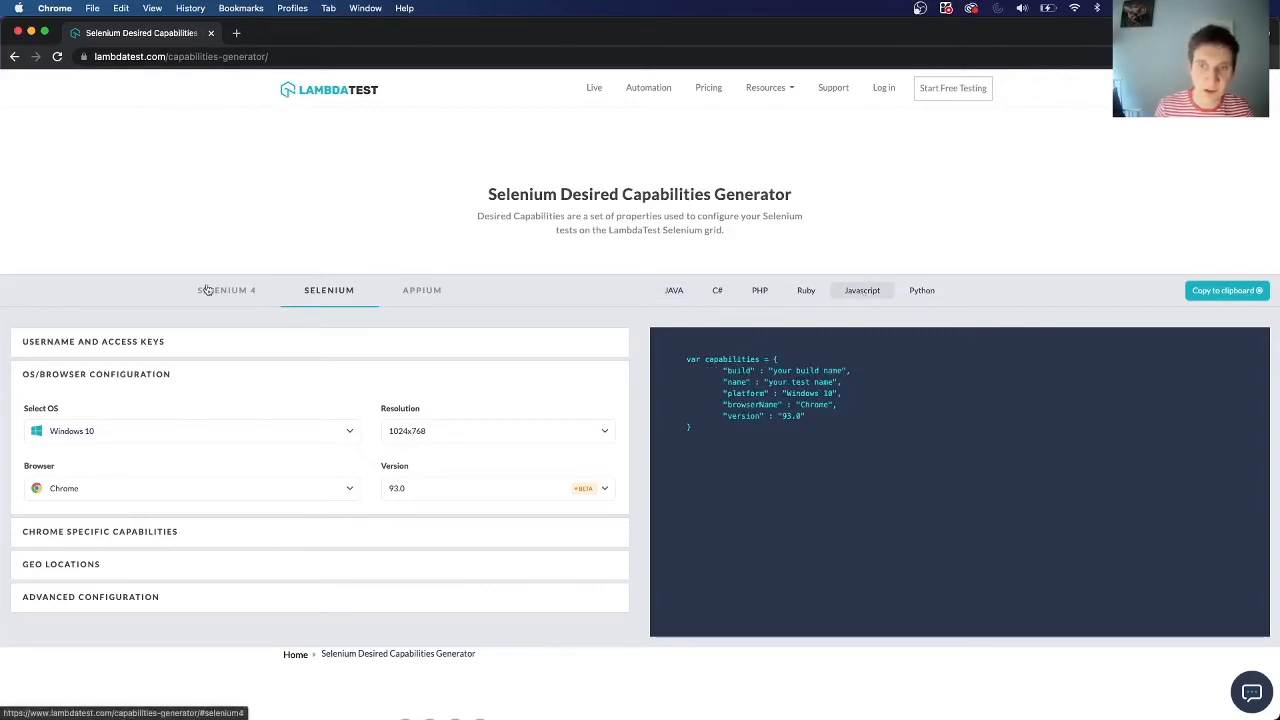
click(226, 290)
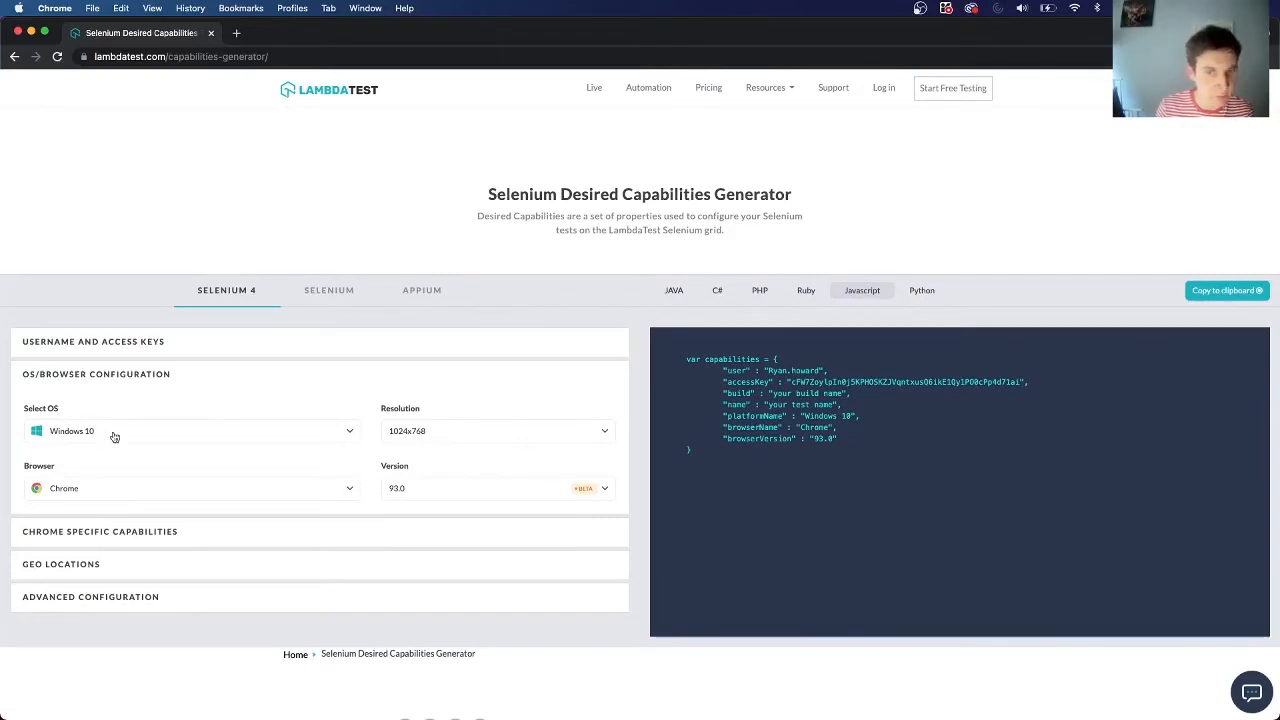
mouse_move(76, 490)
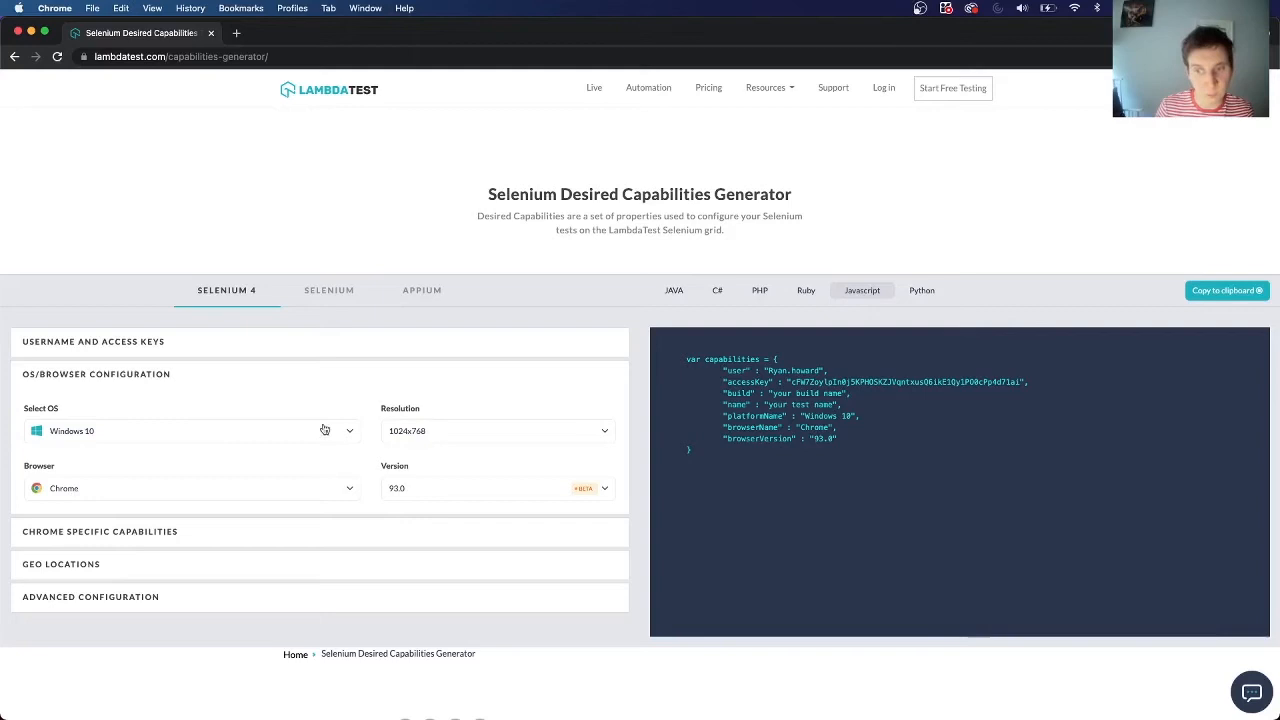
mouse_move(172, 466)
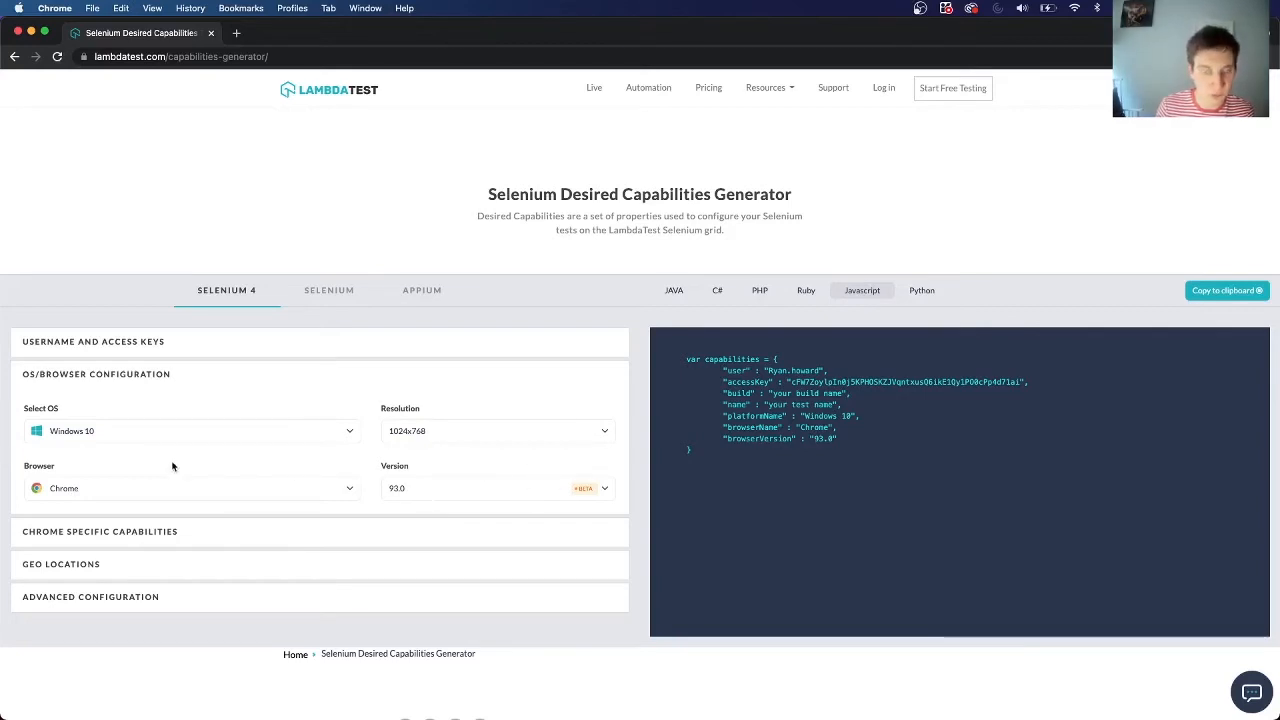
scroll(down, 3)
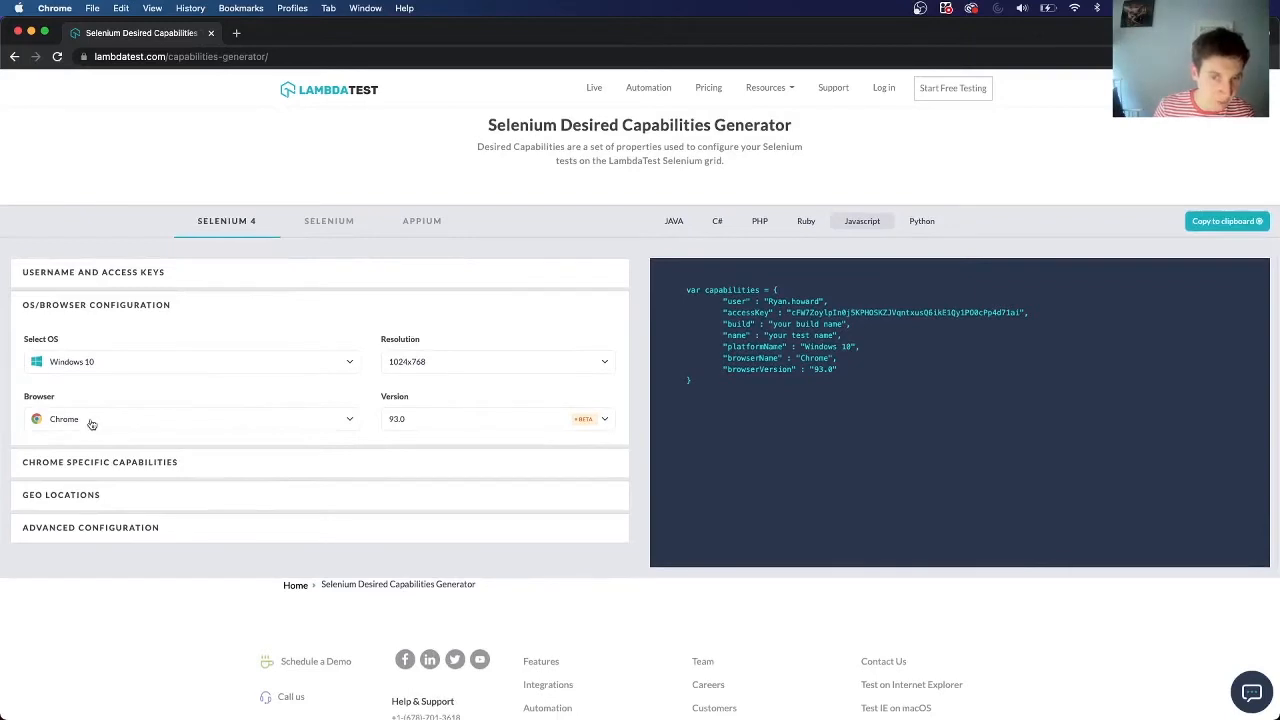
Reveal Advanced Configuration and try console logs and screenshots, leaving both off.
scroll(down, 3)
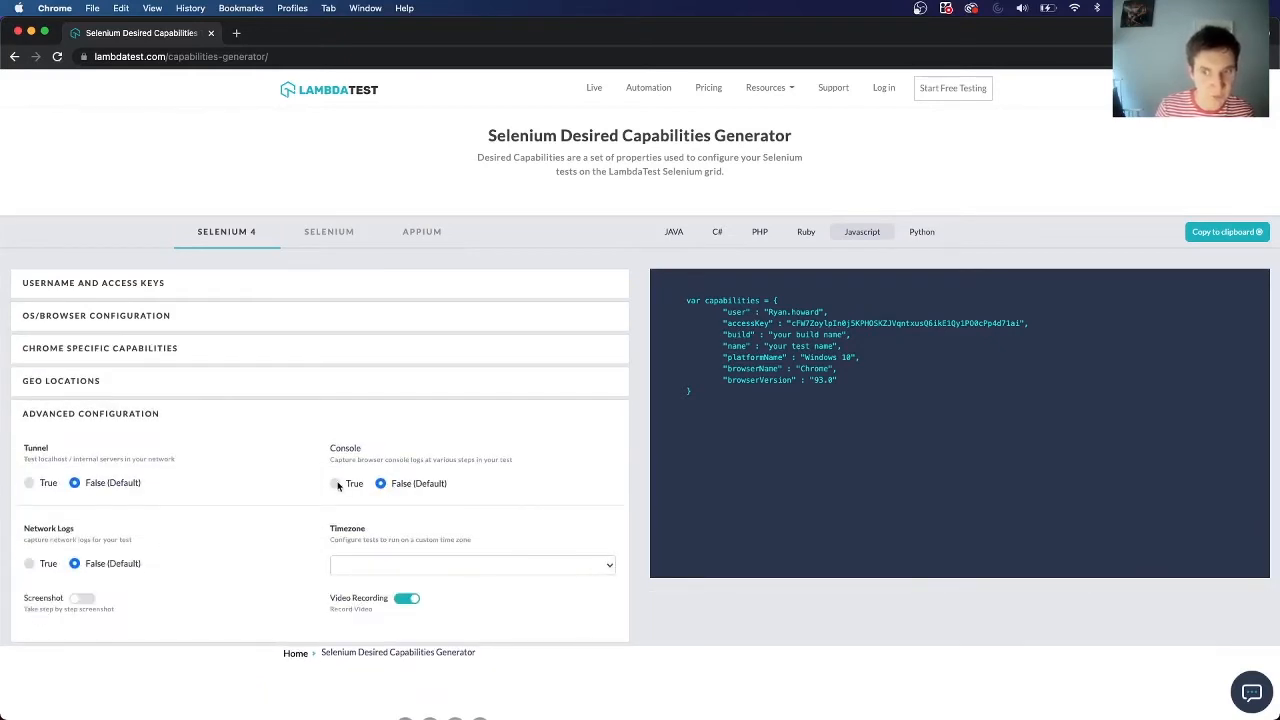
click(334, 482)
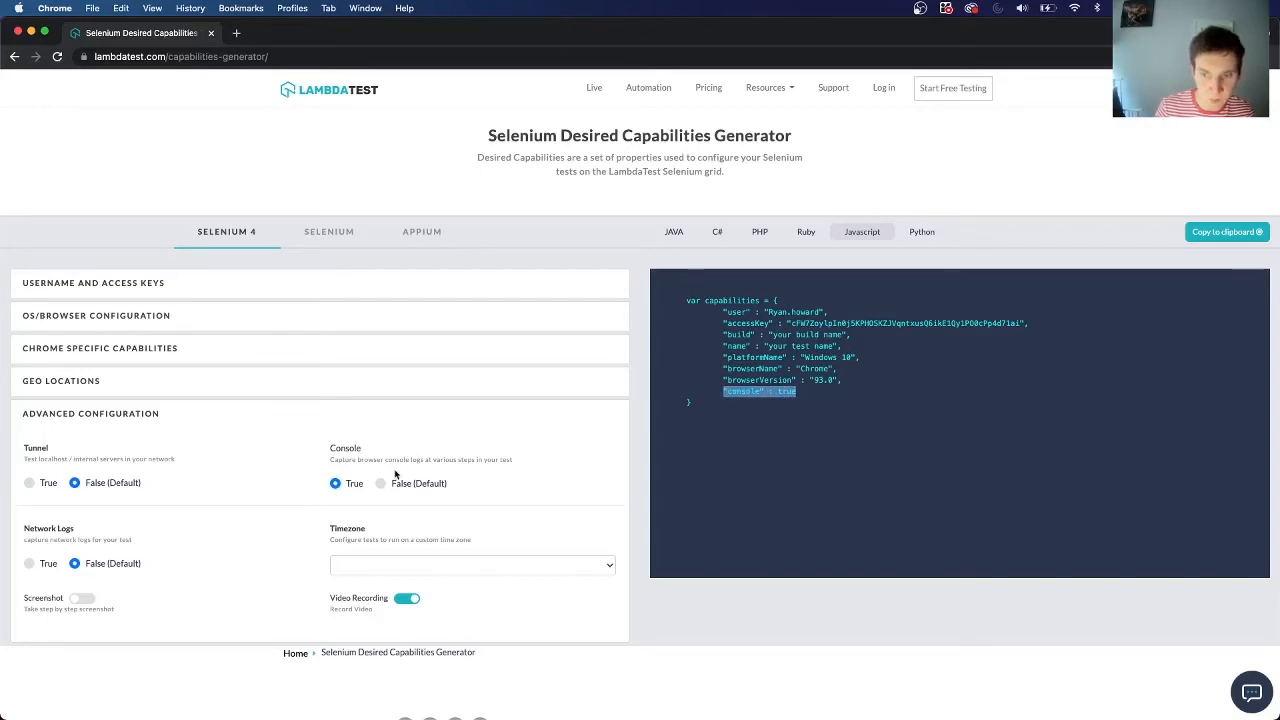
click(380, 482)
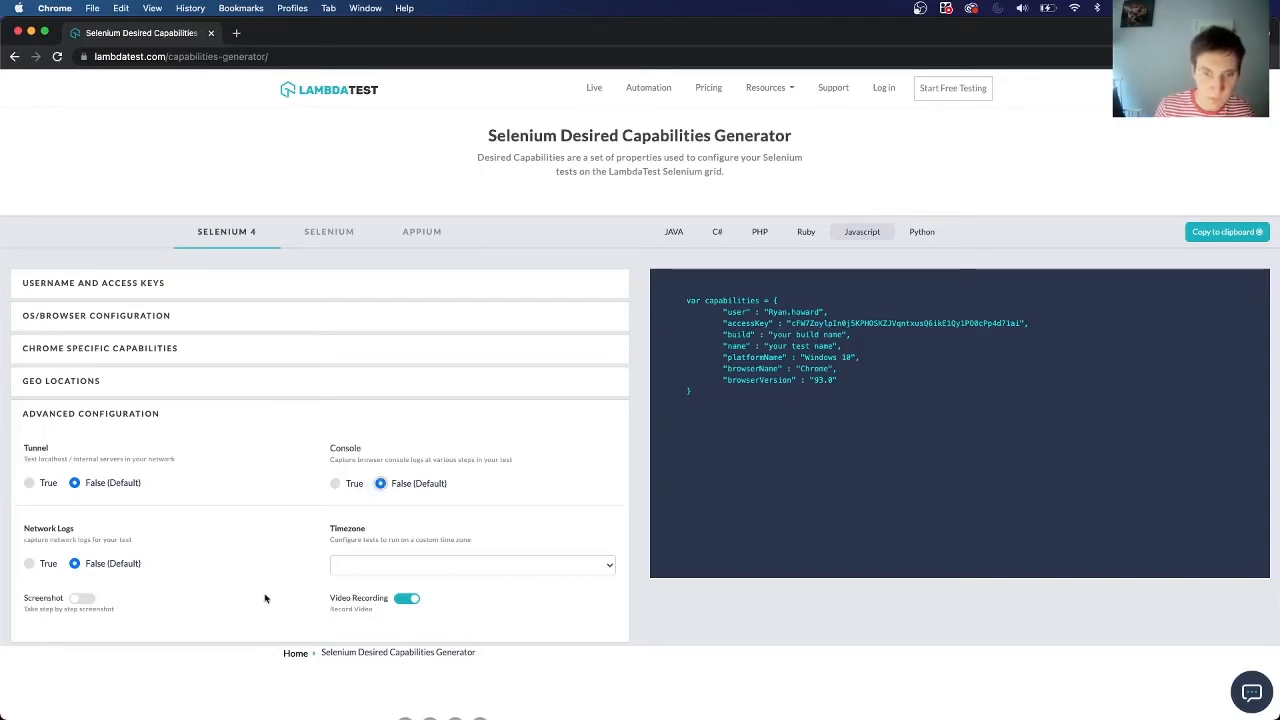
mouse_move(150, 544)
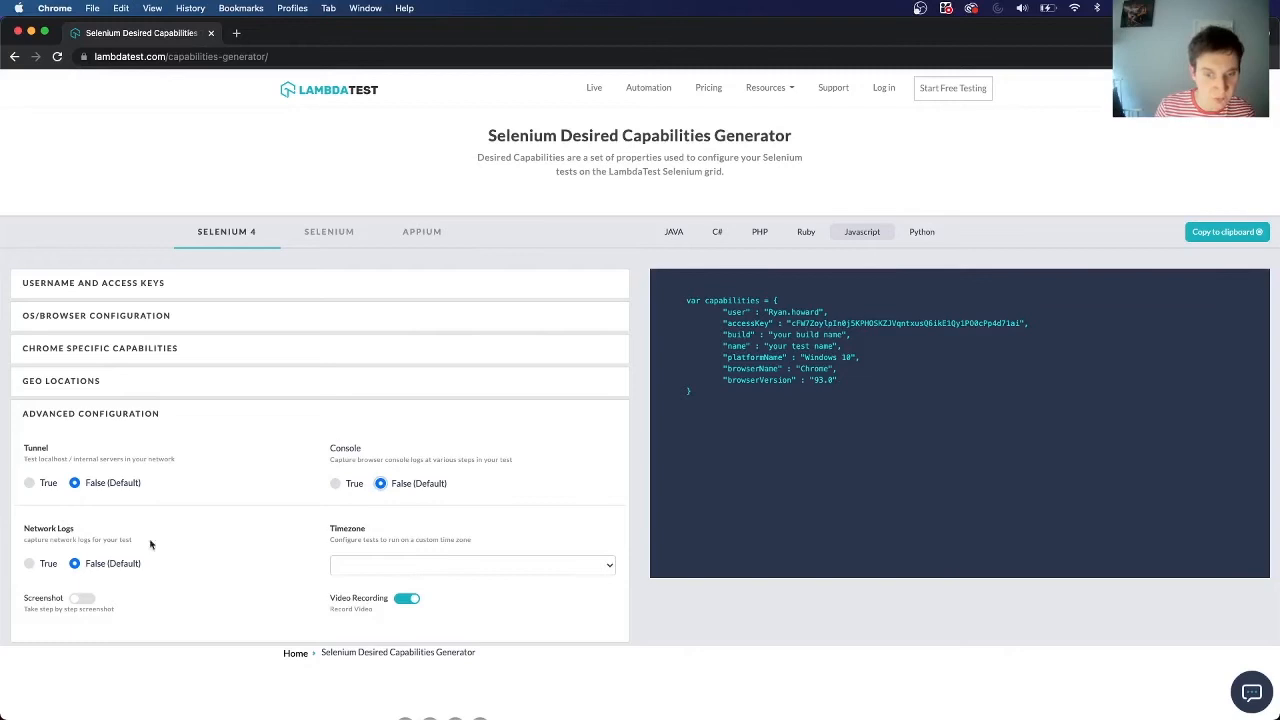
click(82, 598)
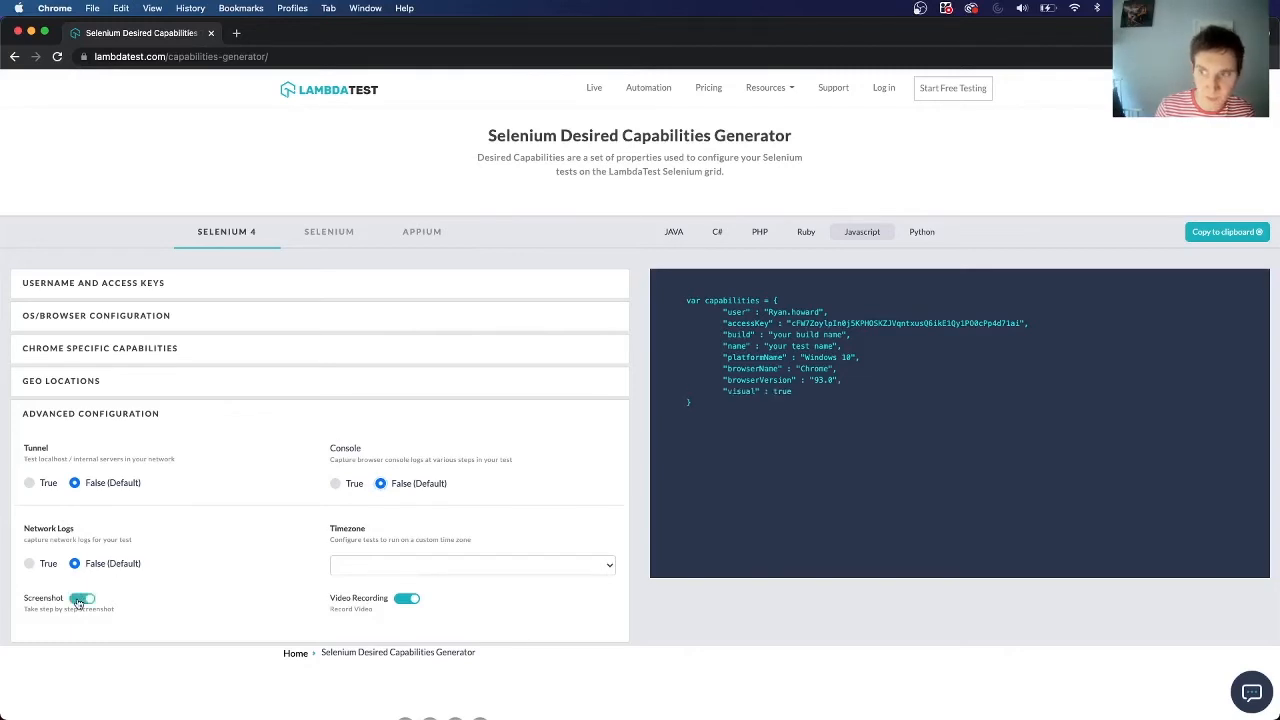
click(82, 598)
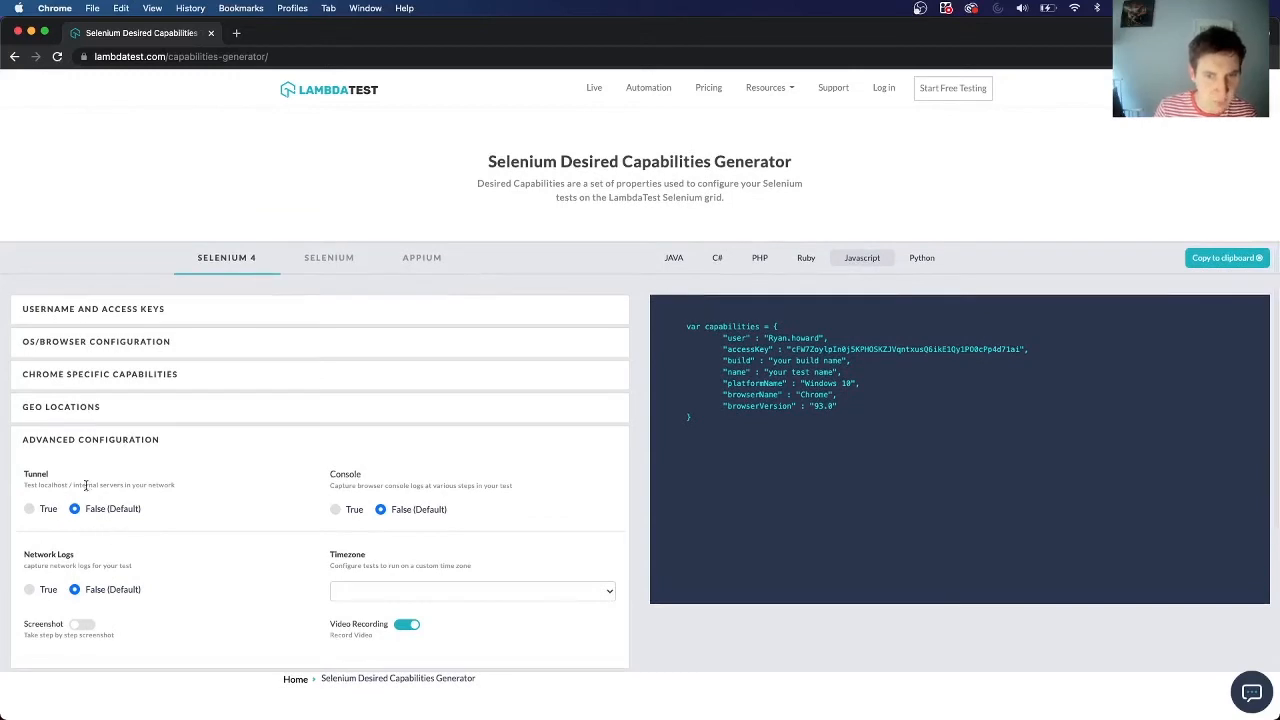
mouse_move(152, 386)
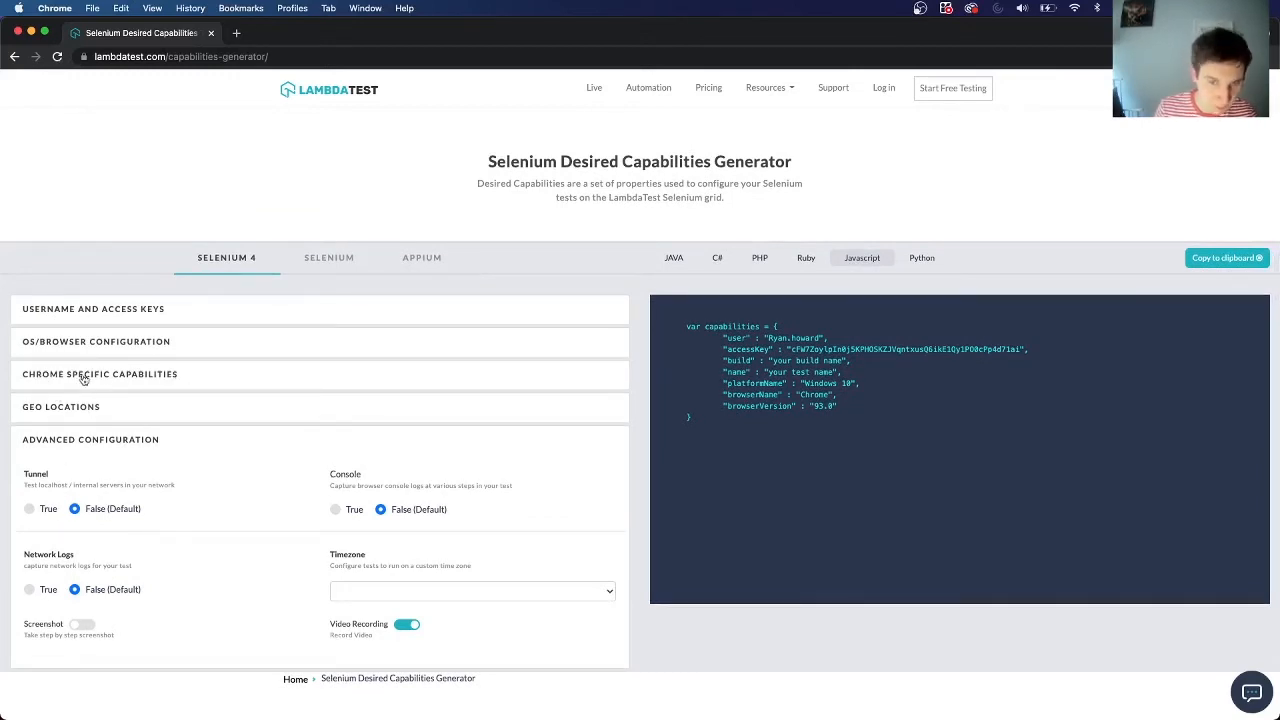
Turn on Headless in Chrome Specific Capabilities so the code gains headless: true, and select that value.
click(100, 374)
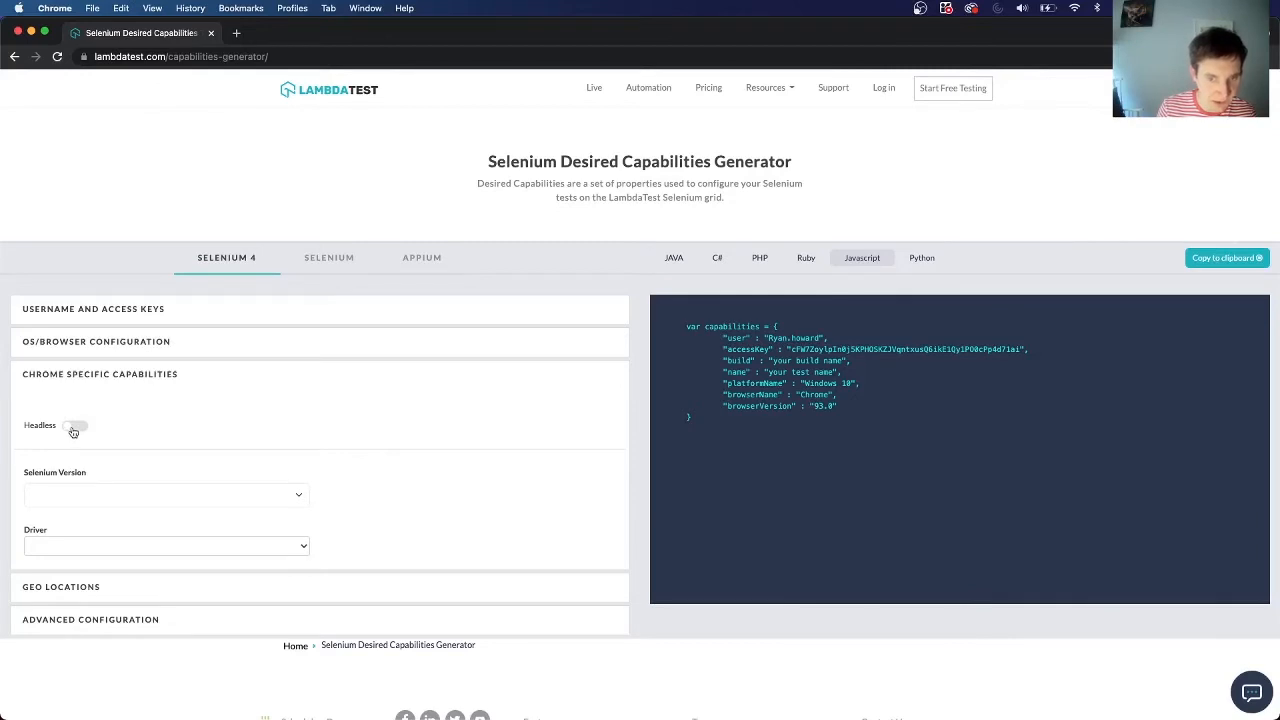
click(74, 424)
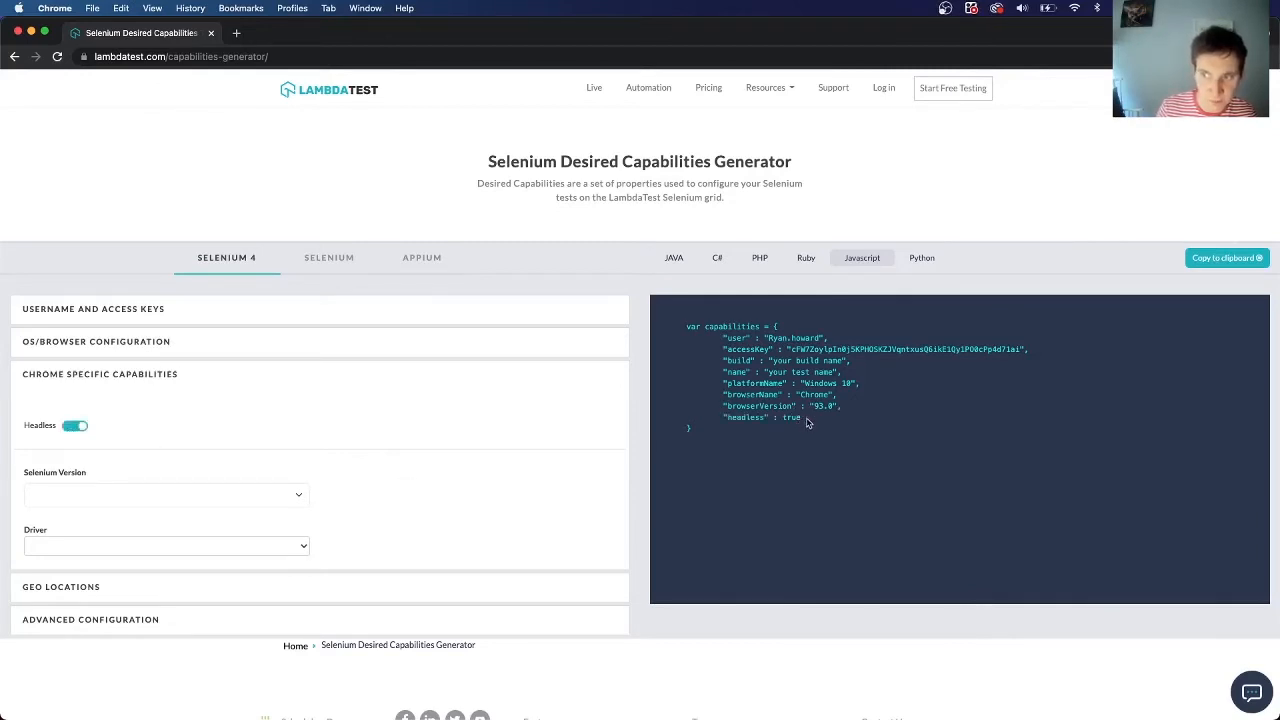
double_click(790, 418)
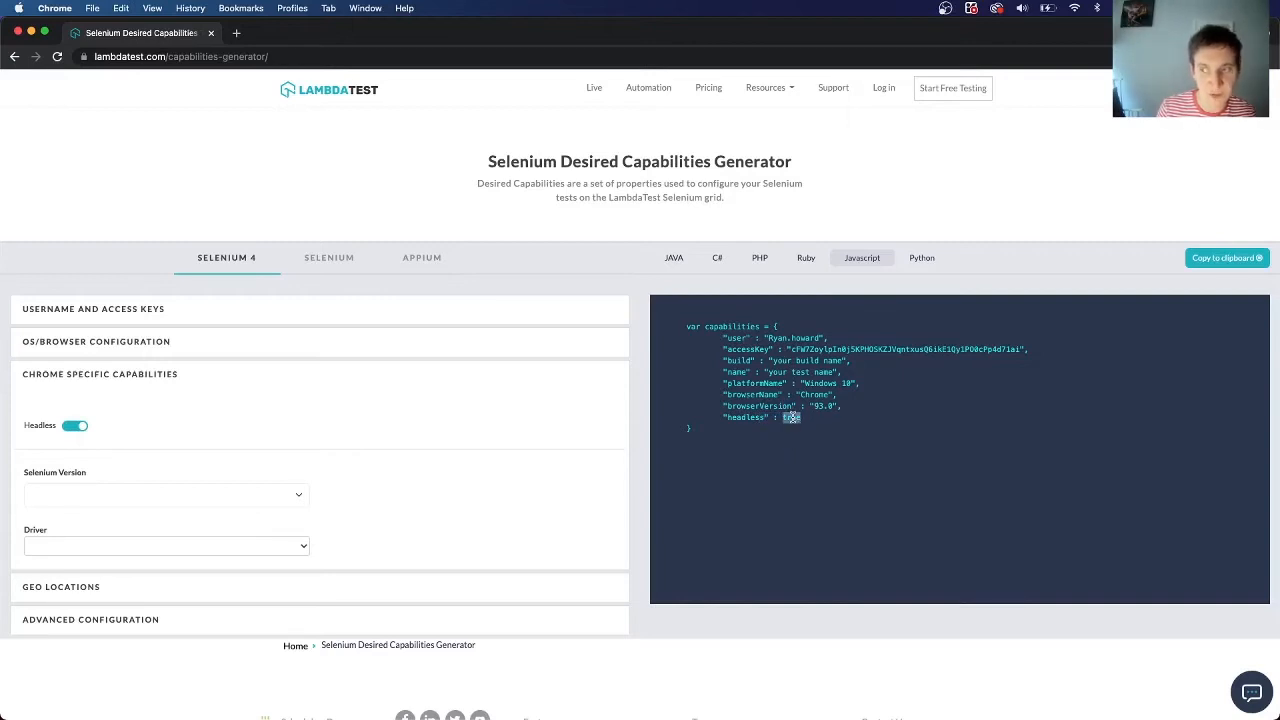
double_click(790, 418)
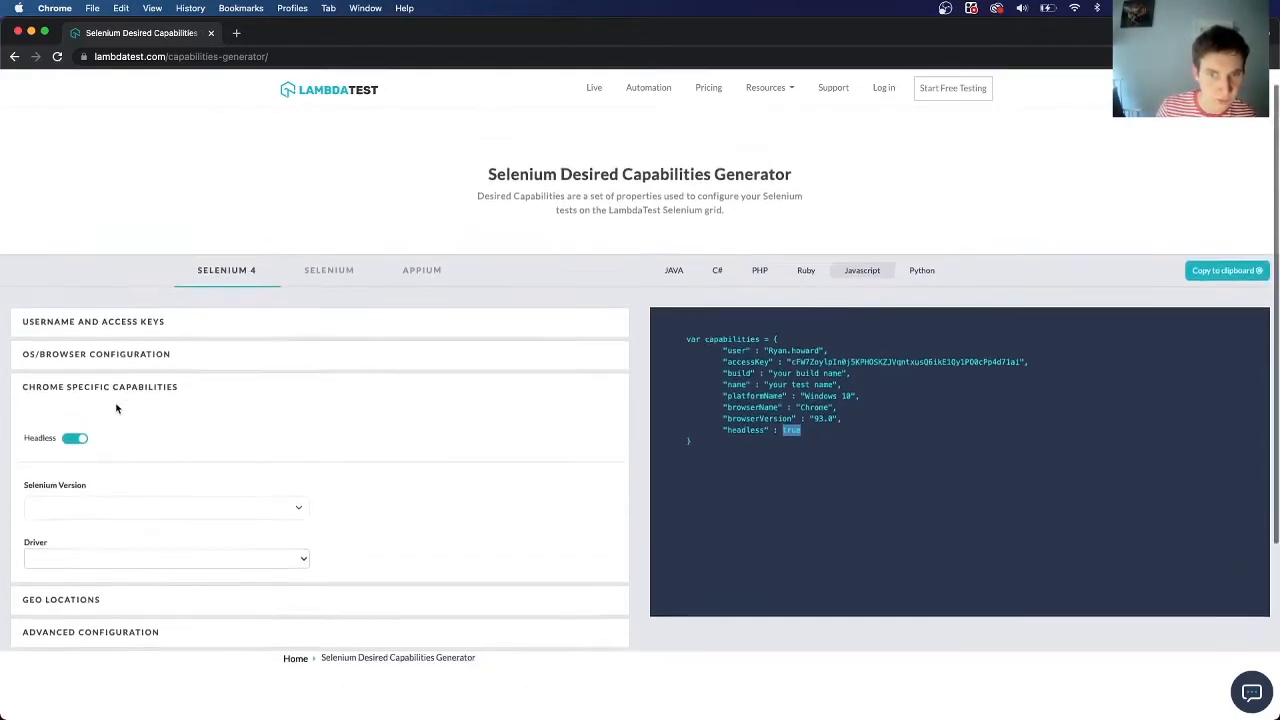
Choose Firefox as the browser in OS/Browser Configuration, toggling headless off and back on.
click(96, 354)
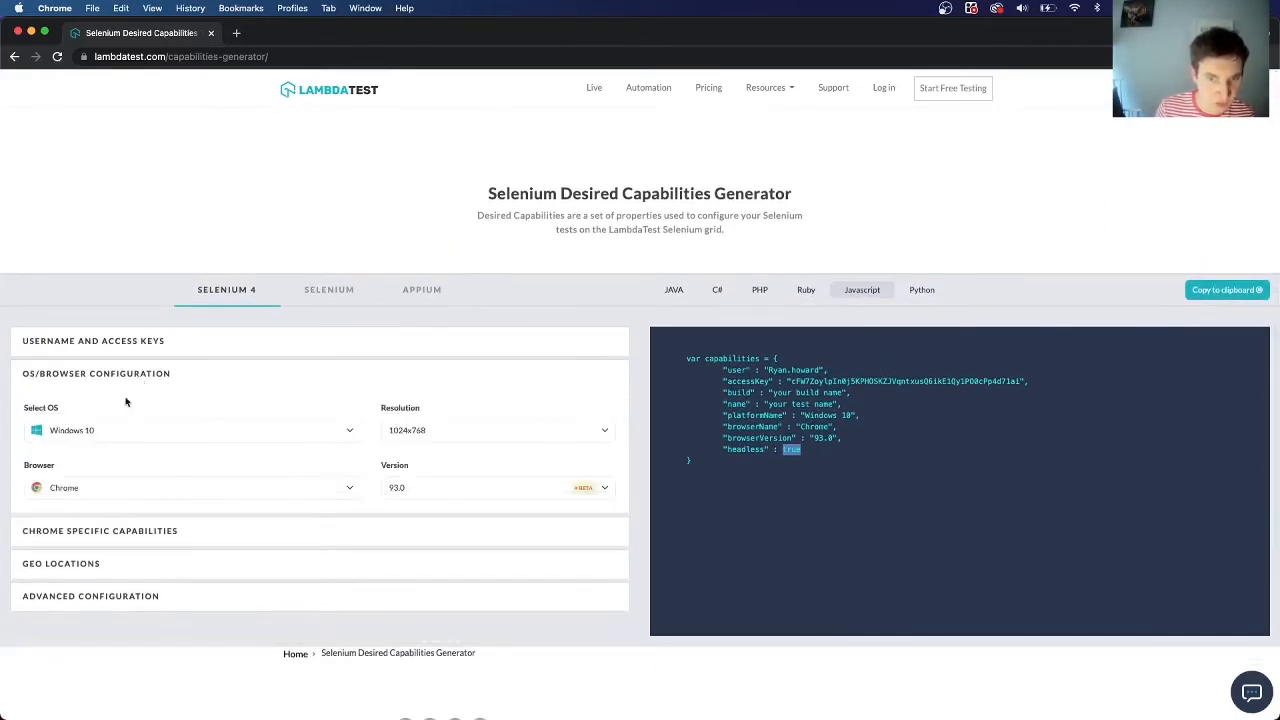
click(190, 488)
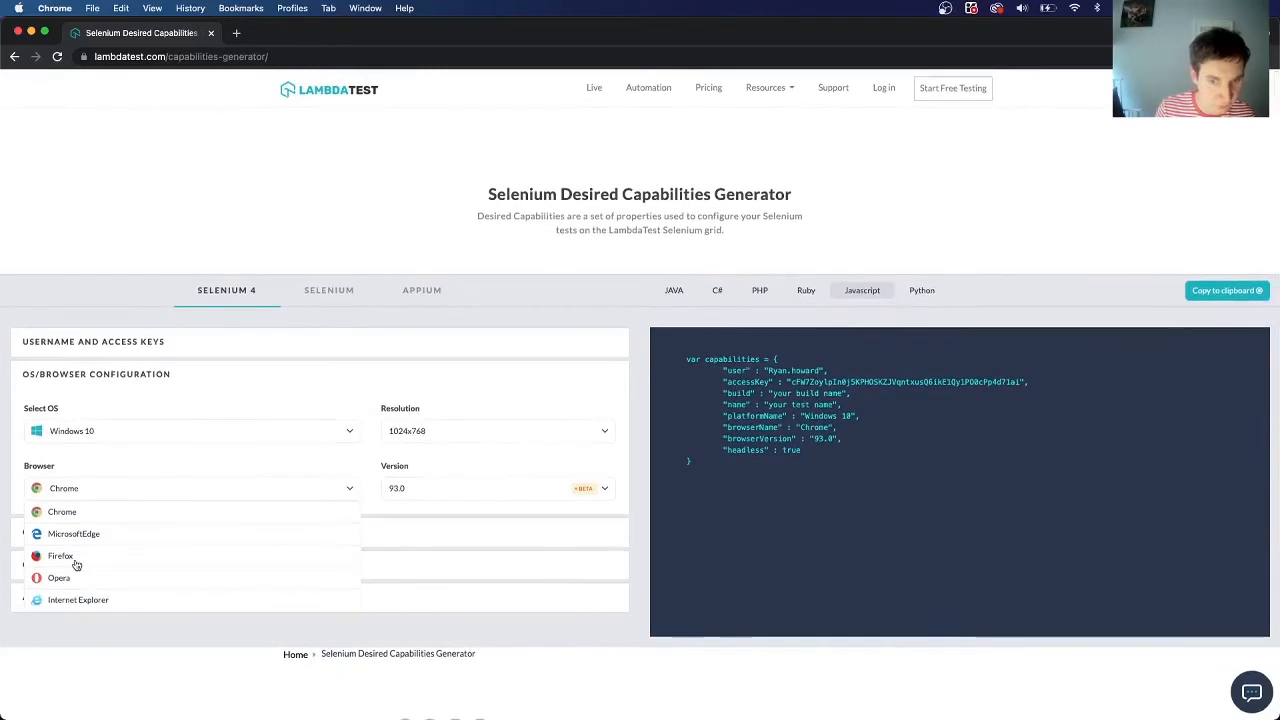
click(60, 556)
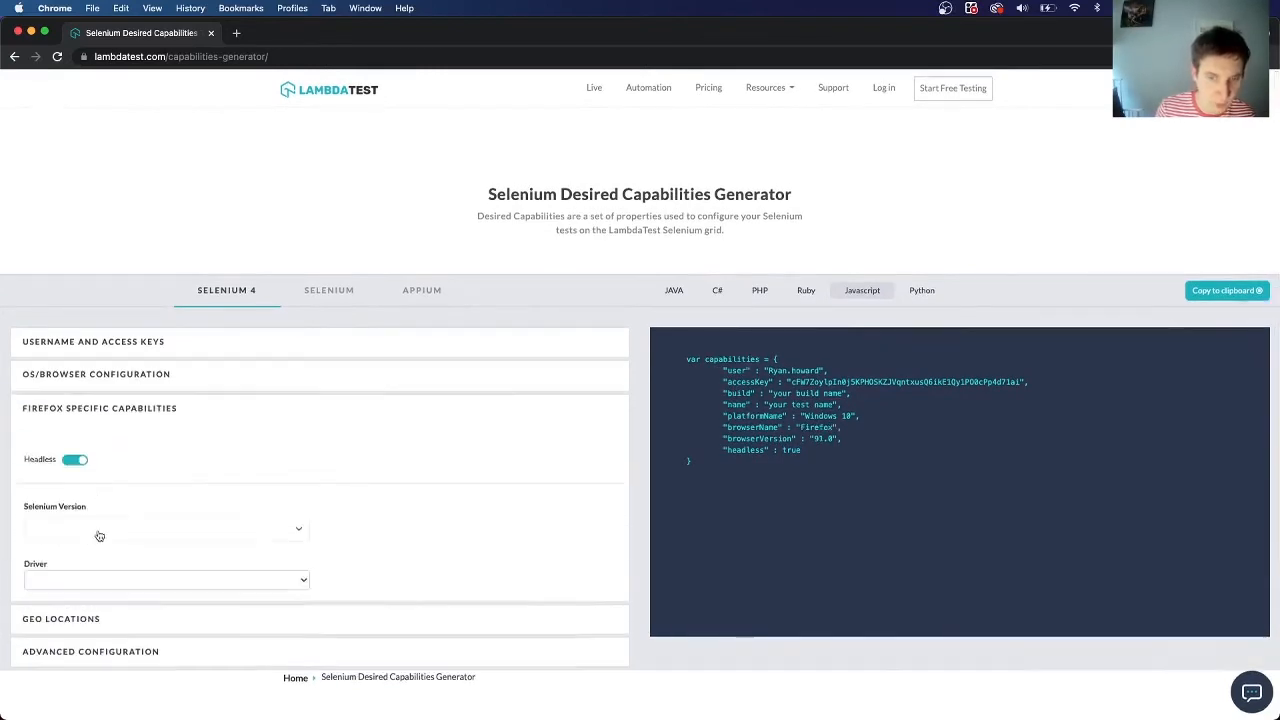
click(76, 458)
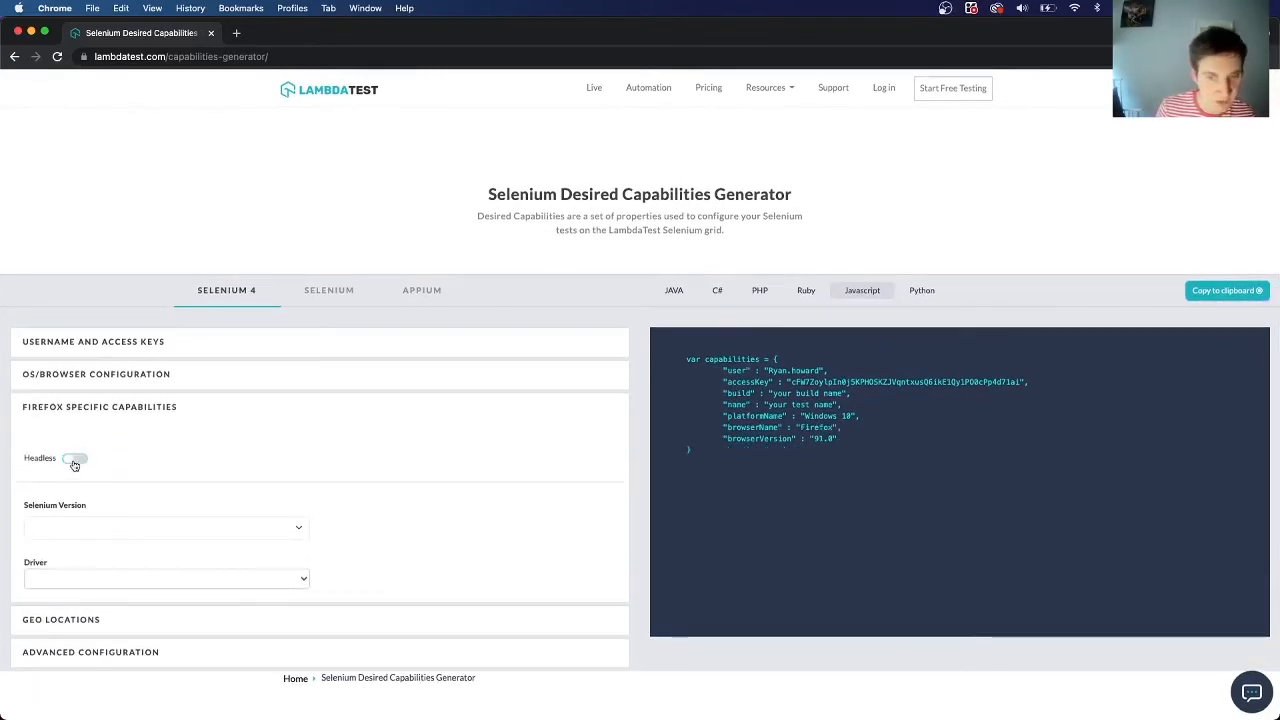
click(76, 456)
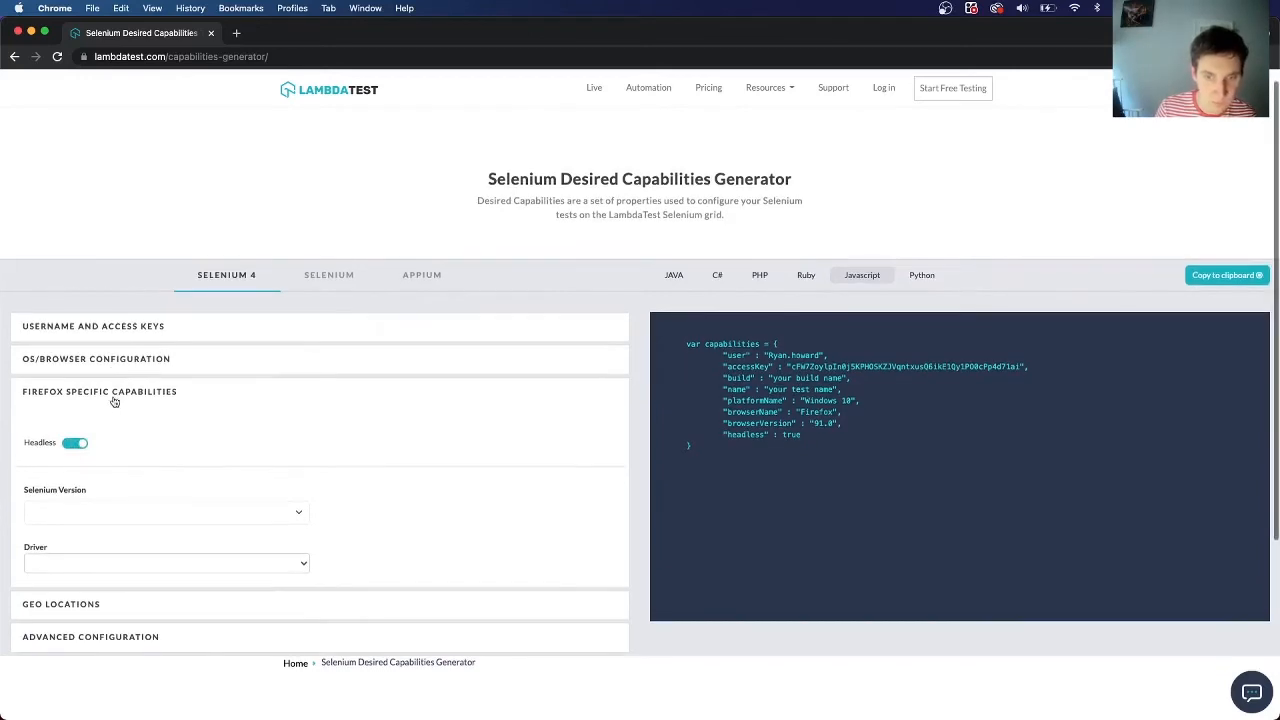
click(96, 358)
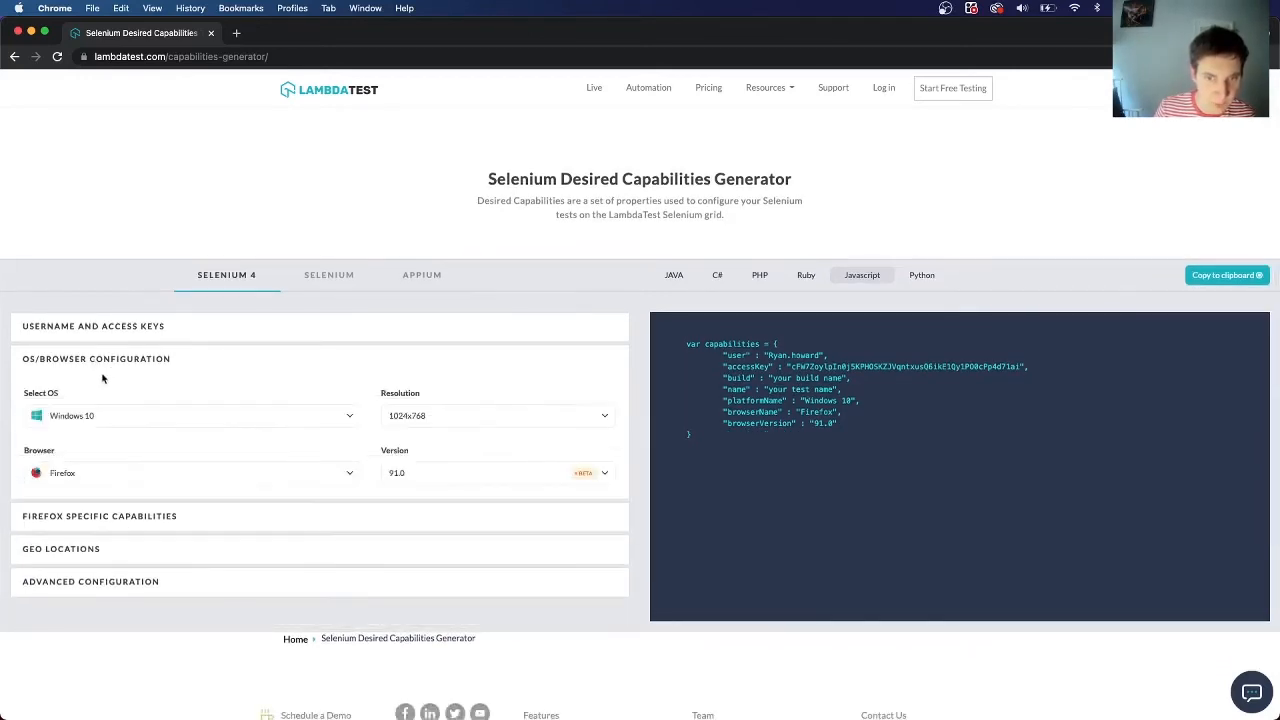
Select MacOS Big Sur as the OS and Safari as the browser, showing Safari-specific options.
click(190, 414)
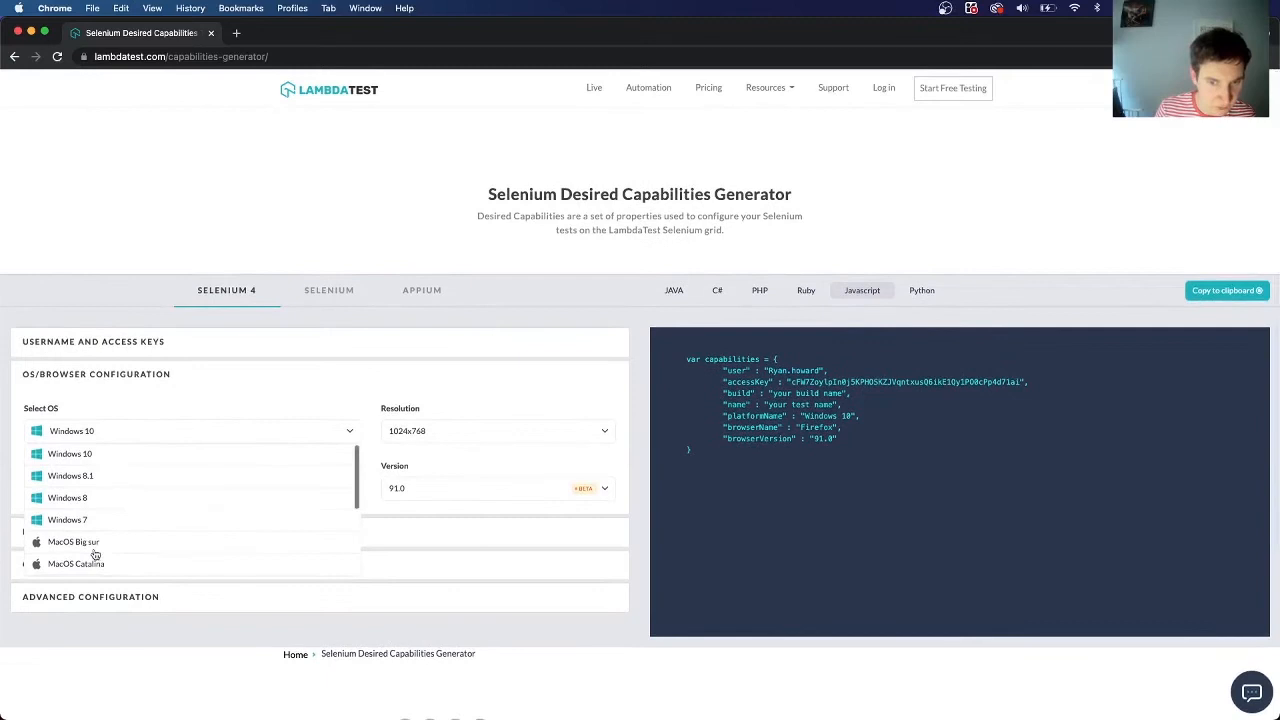
click(72, 540)
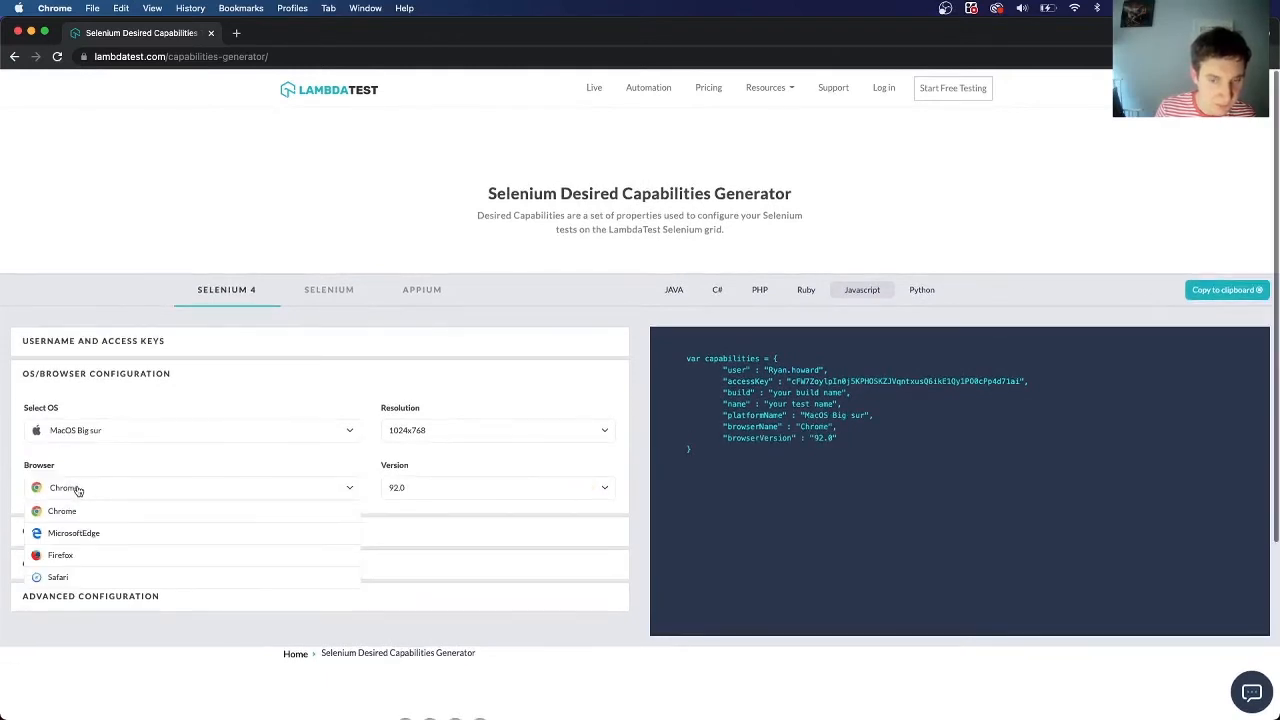
click(58, 576)
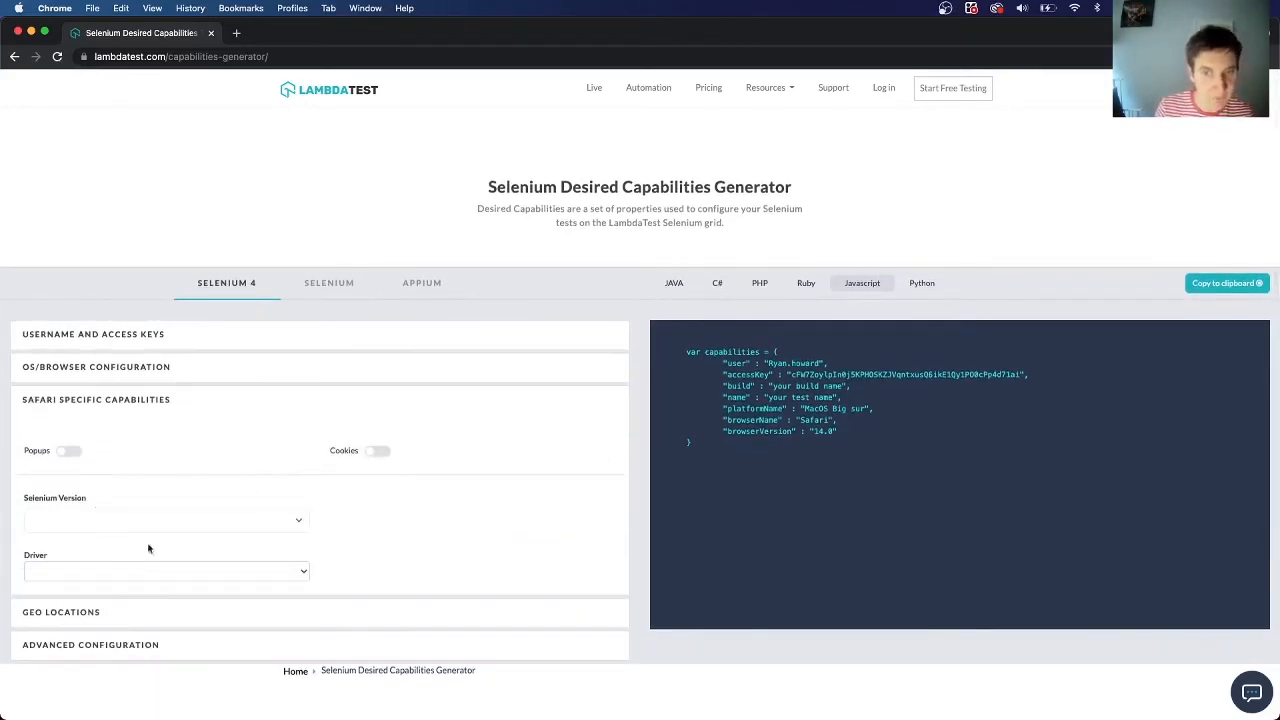
mouse_move(120, 494)
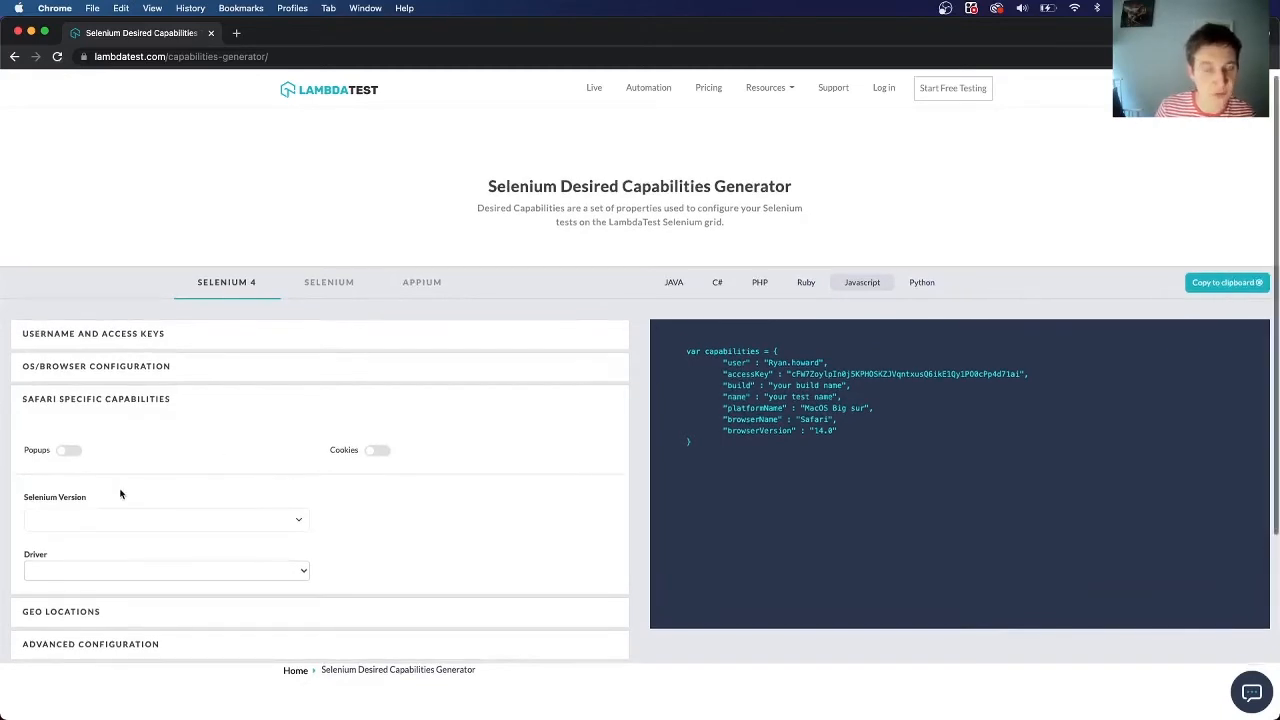
scroll(down, 3)
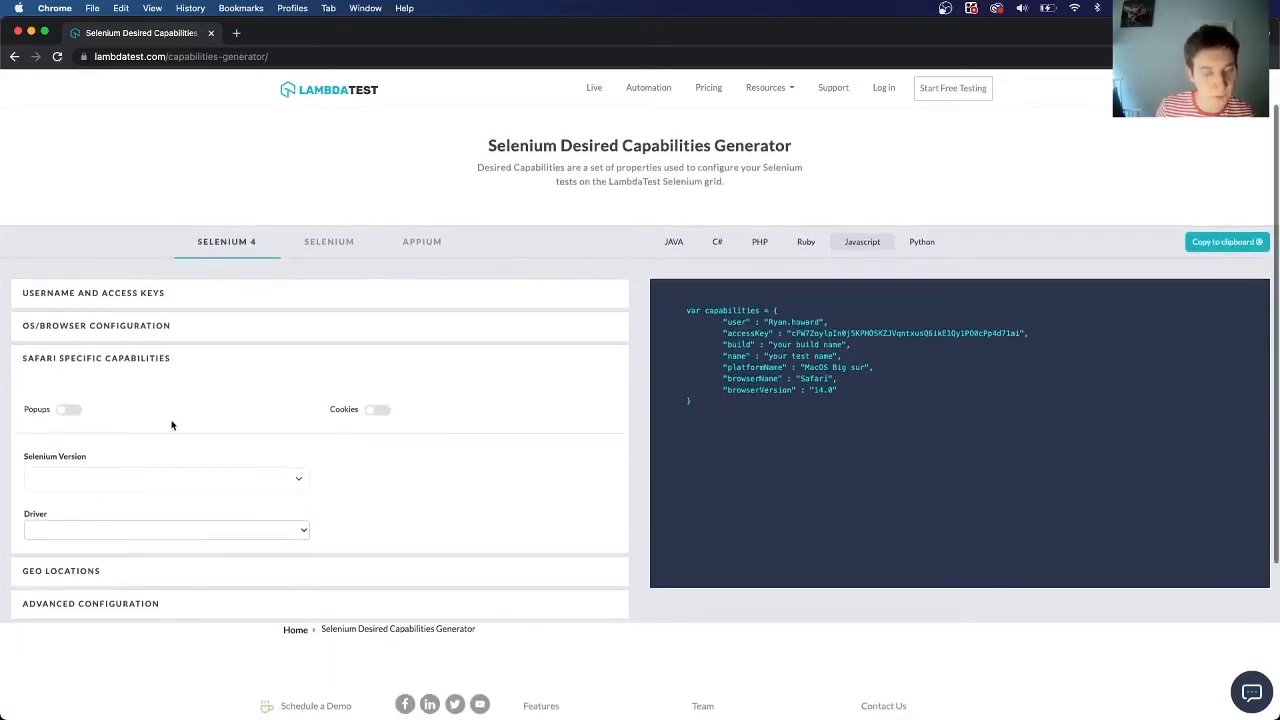
mouse_move(128, 452)
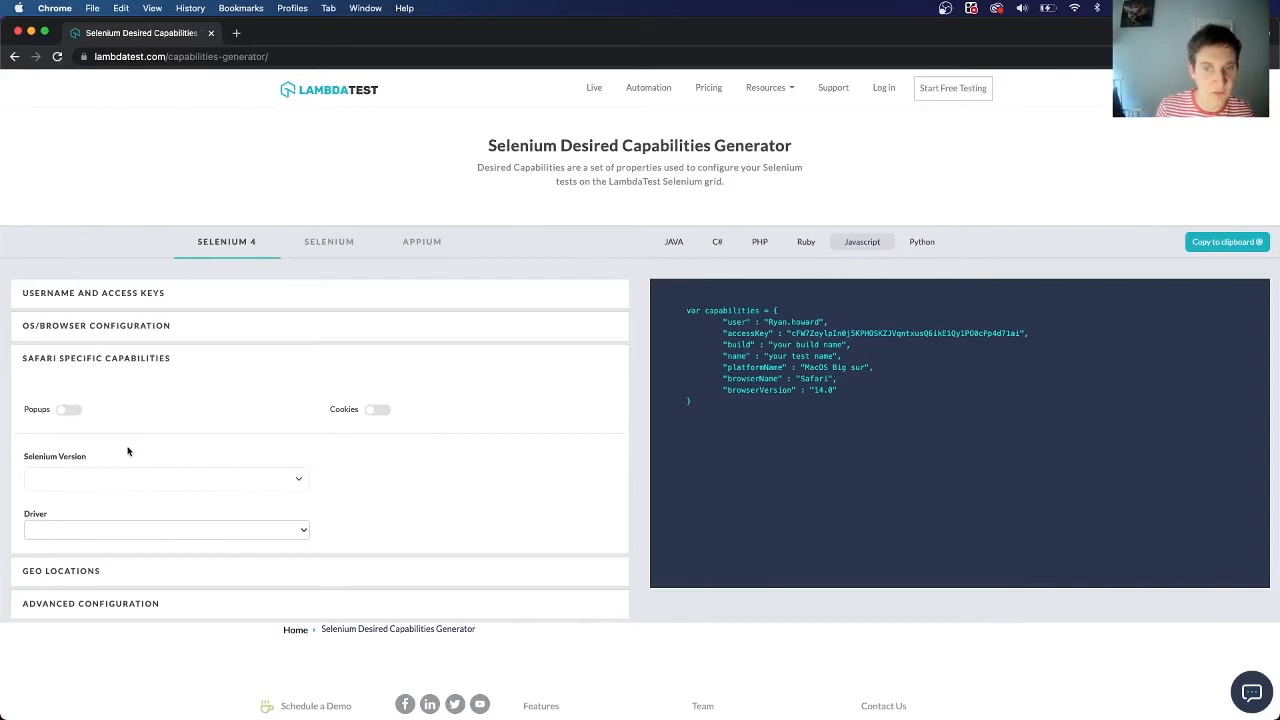
Pick Windows 10 with Chrome again and select the headless true line in the generated code.
click(96, 324)
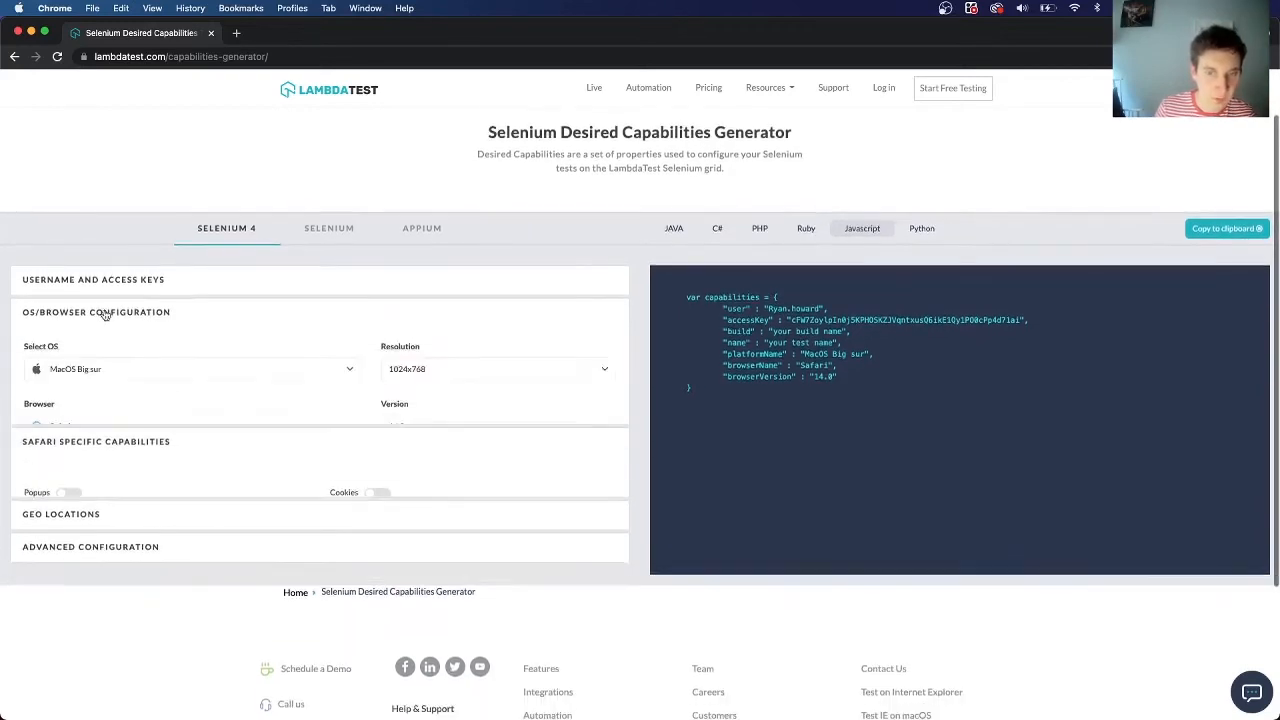
click(190, 368)
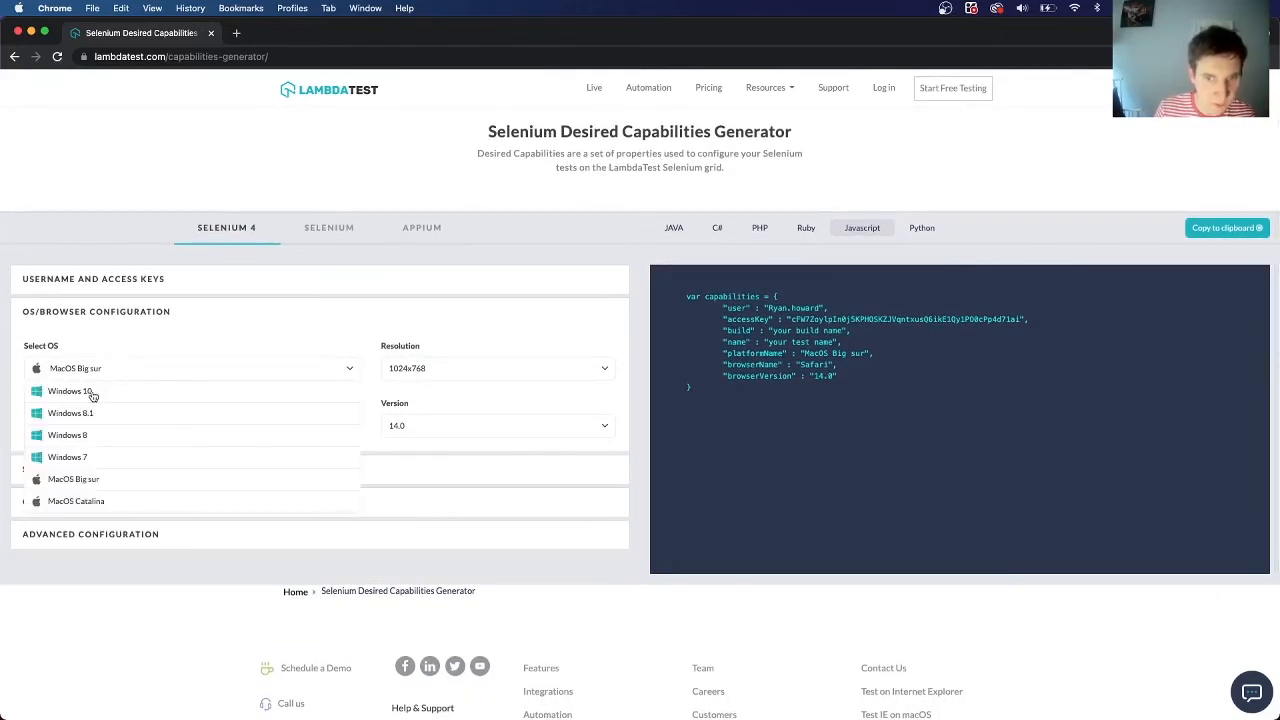
click(70, 390)
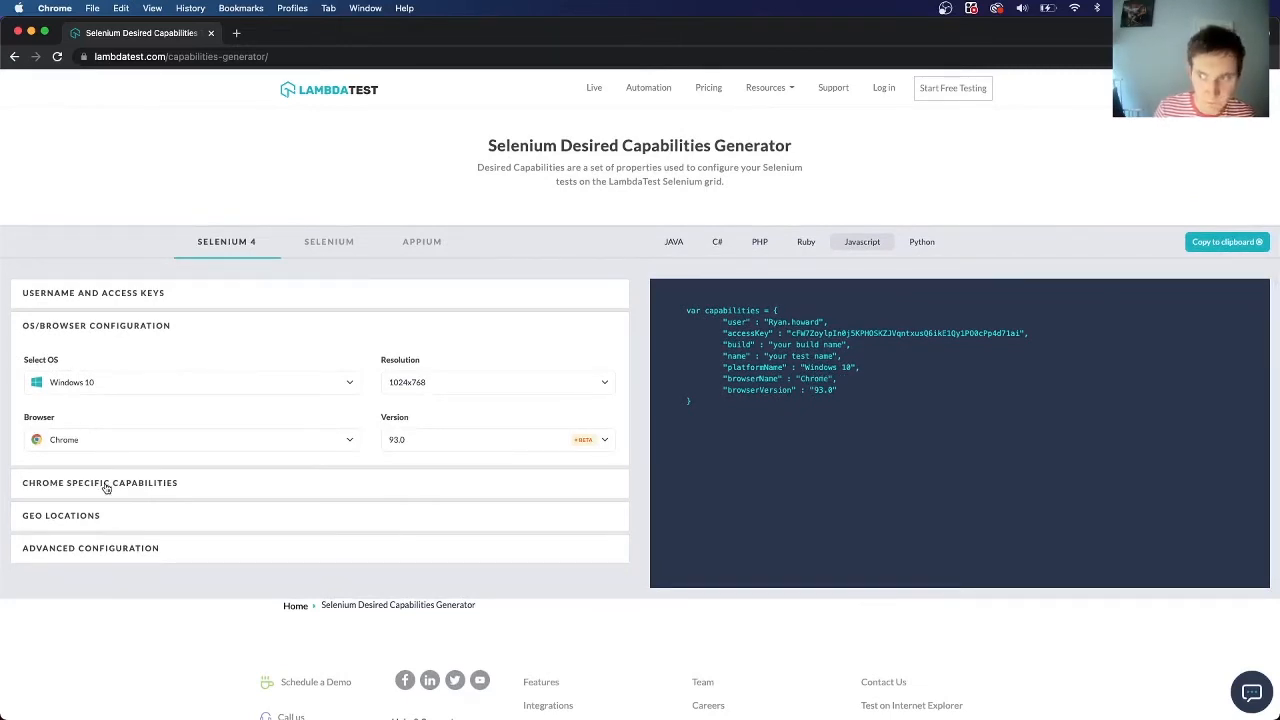
click(100, 482)
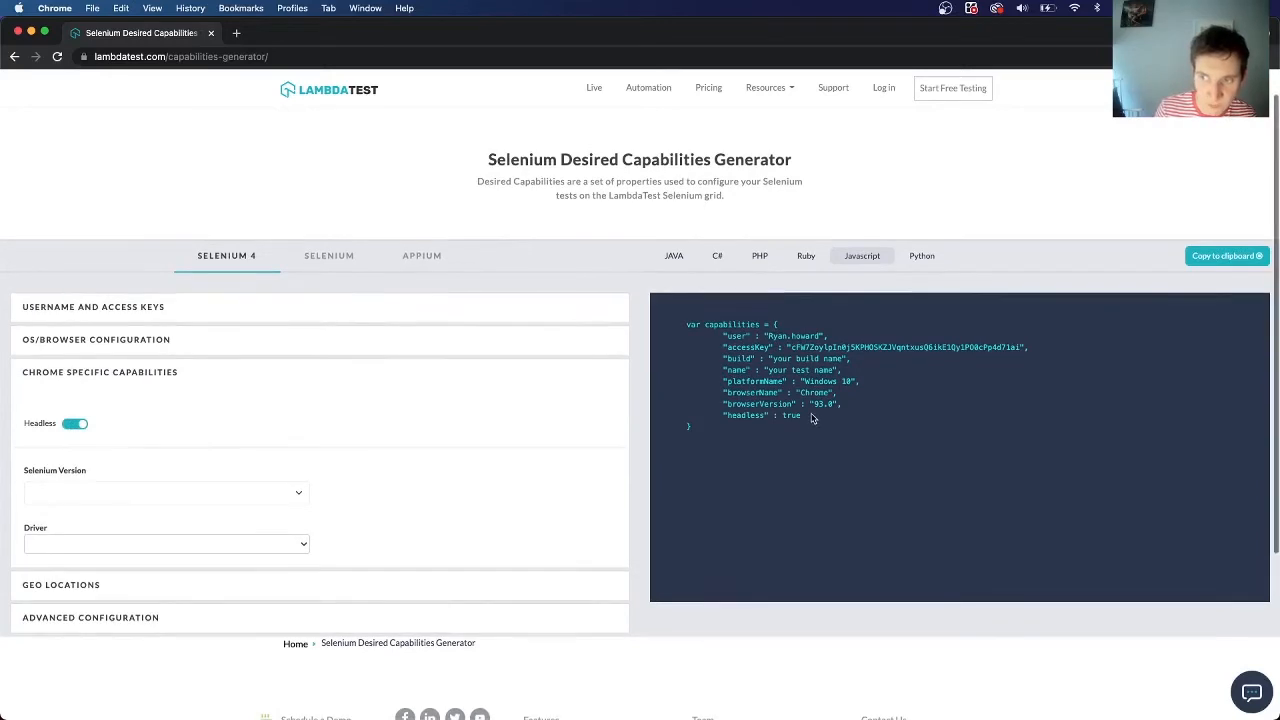
double_click(790, 418)
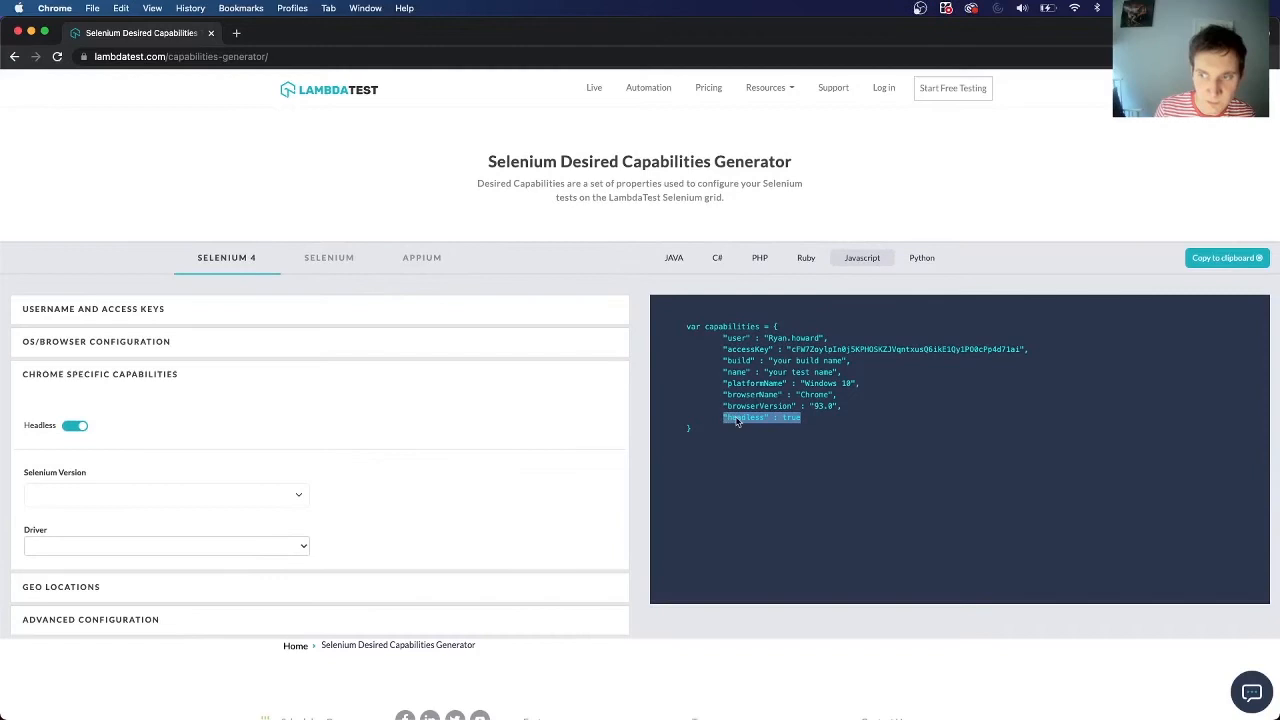
mouse_move(898, 358)
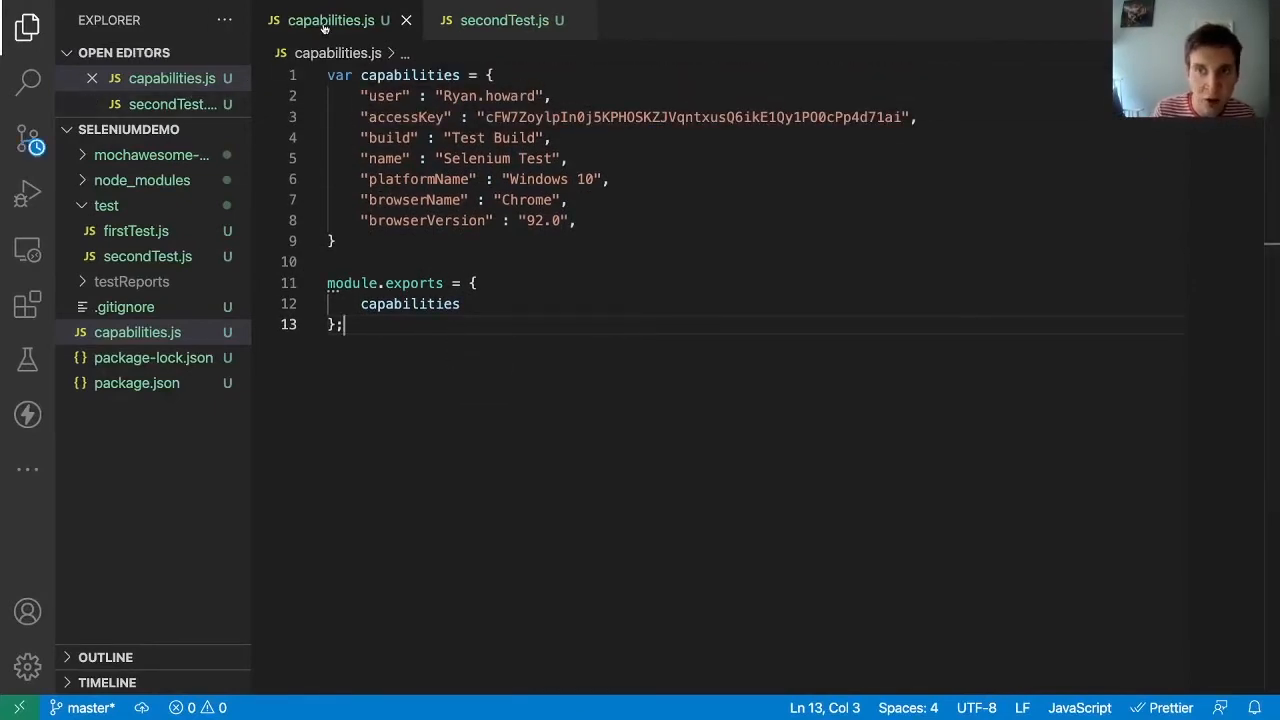
mouse_move(136, 332)
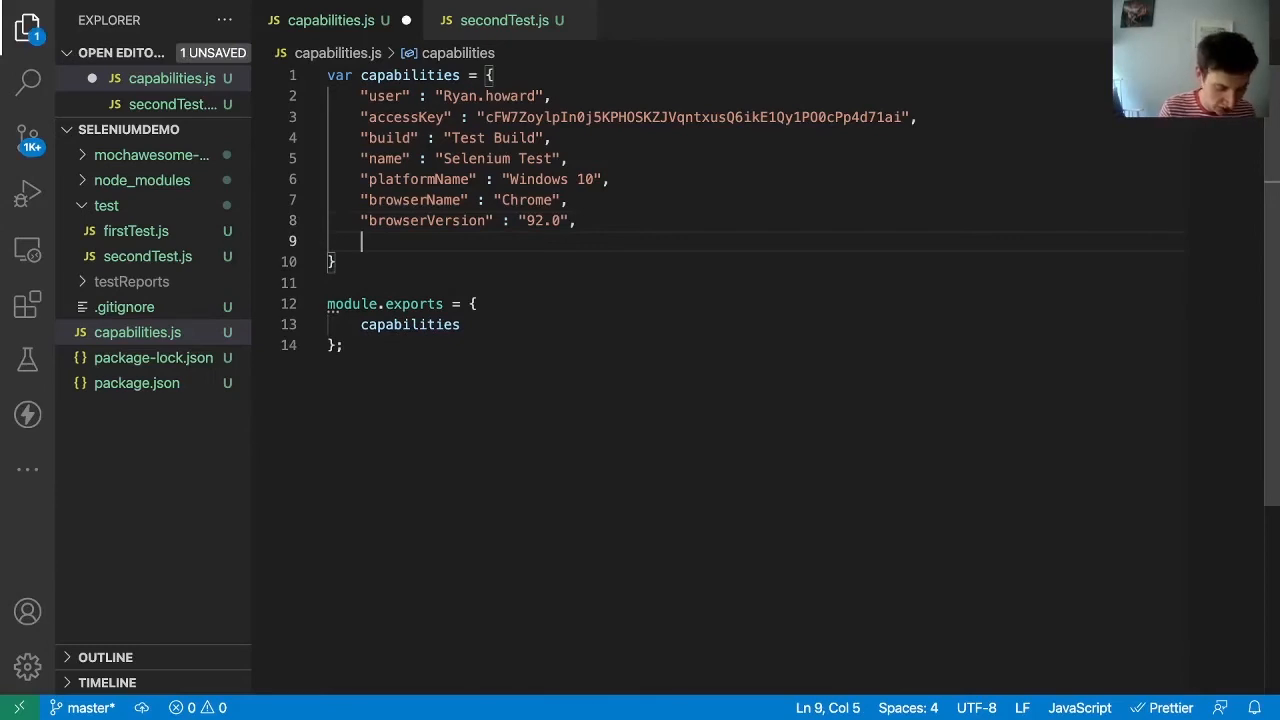
Insert "headless" : true after the browserVersion 92.0 line, with its trailing comma.
text("headless" : true)
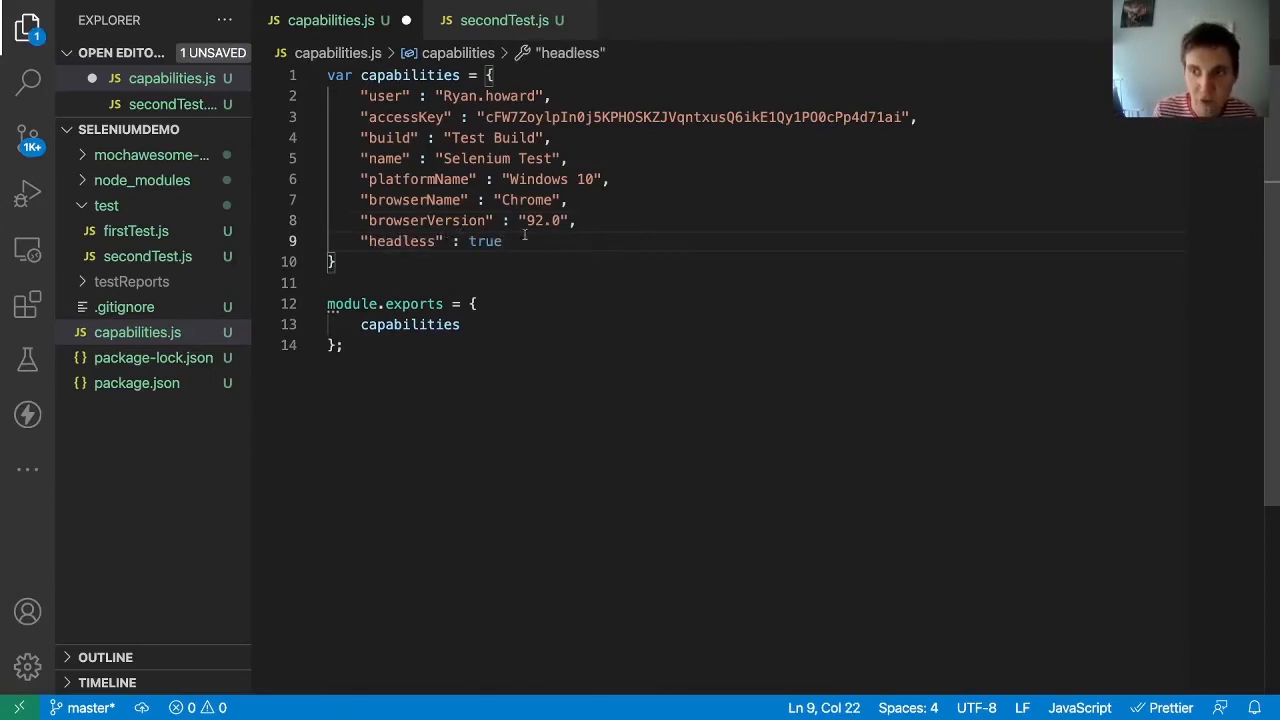
click(594, 220)
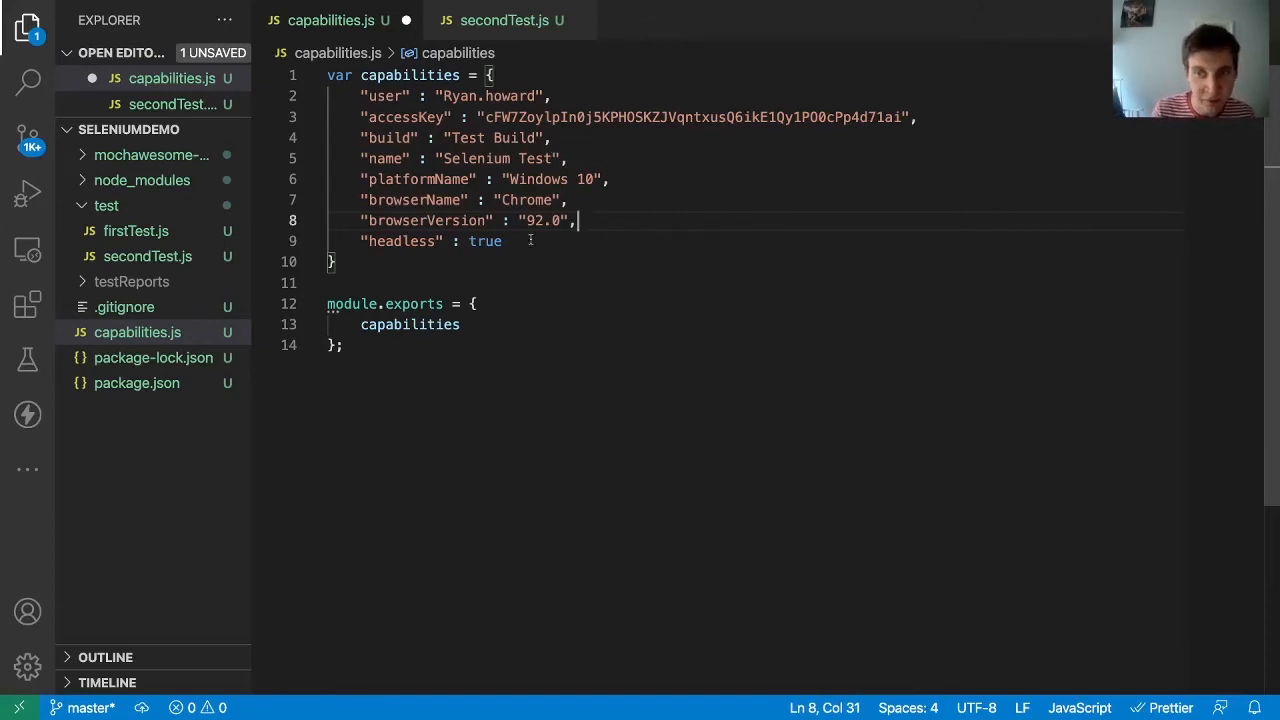
mouse_move(400, 240)
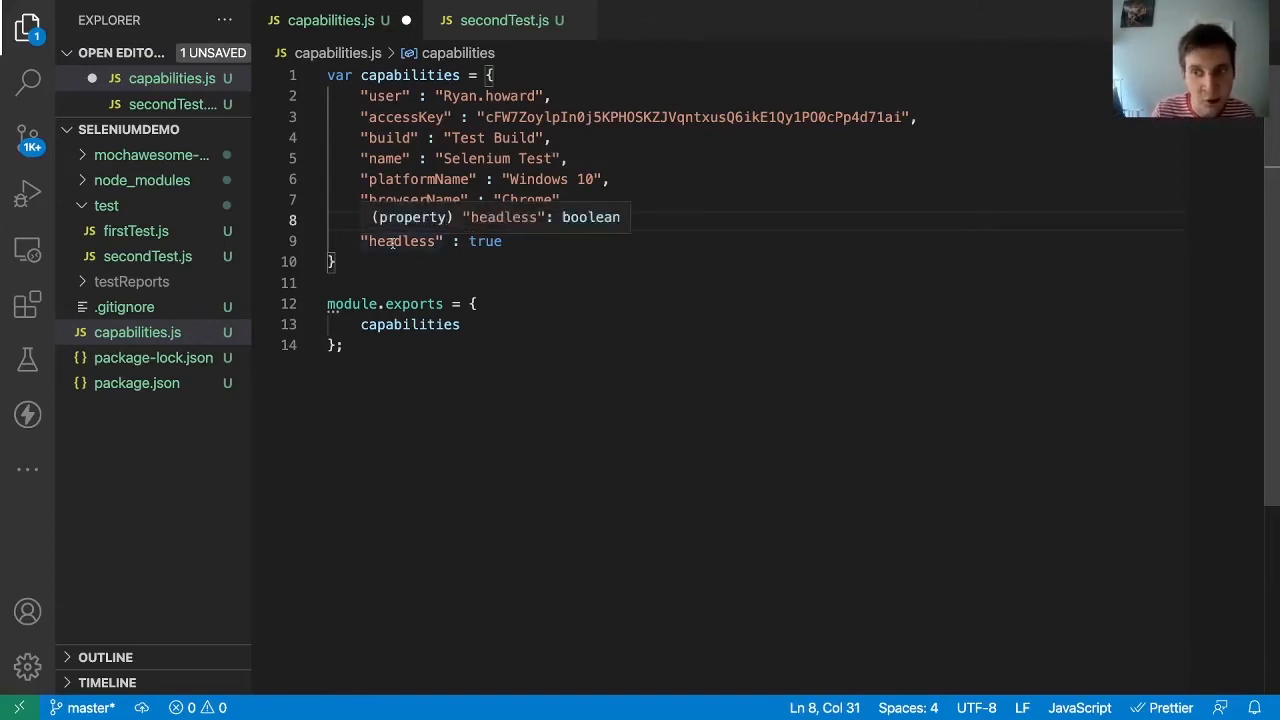
text("browserVersion" : "92.0",)
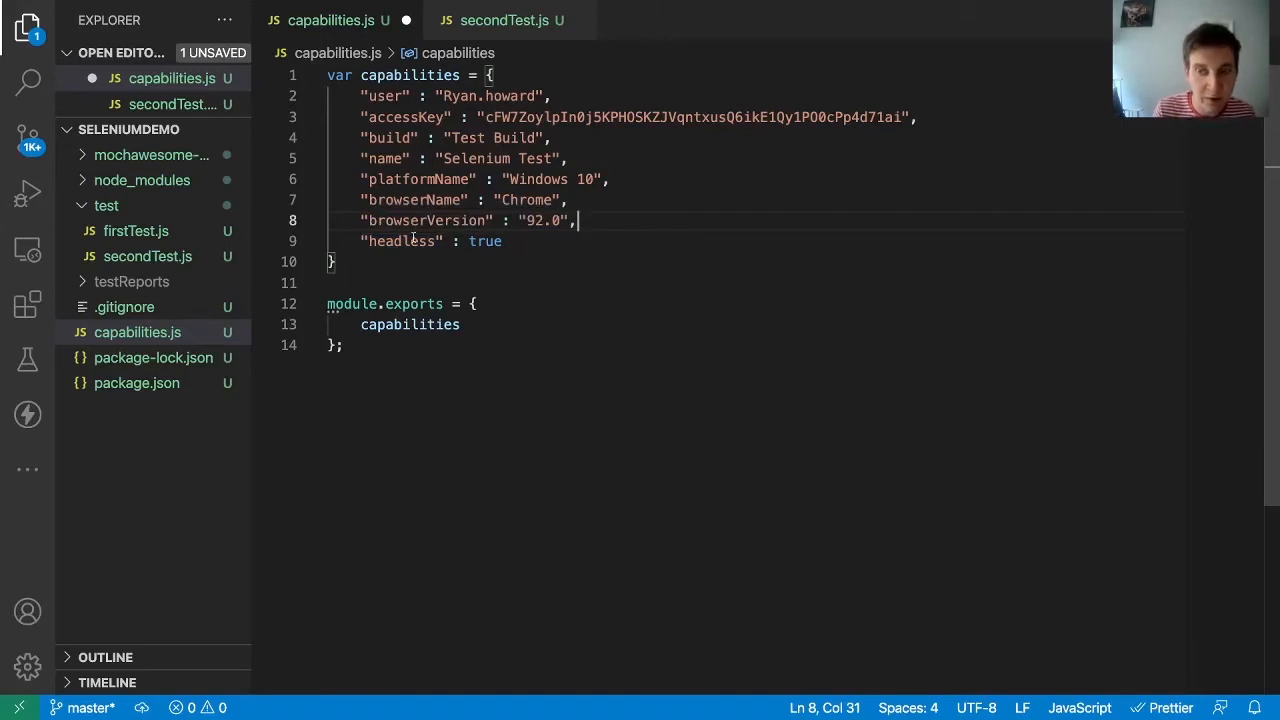
double_click(484, 240)
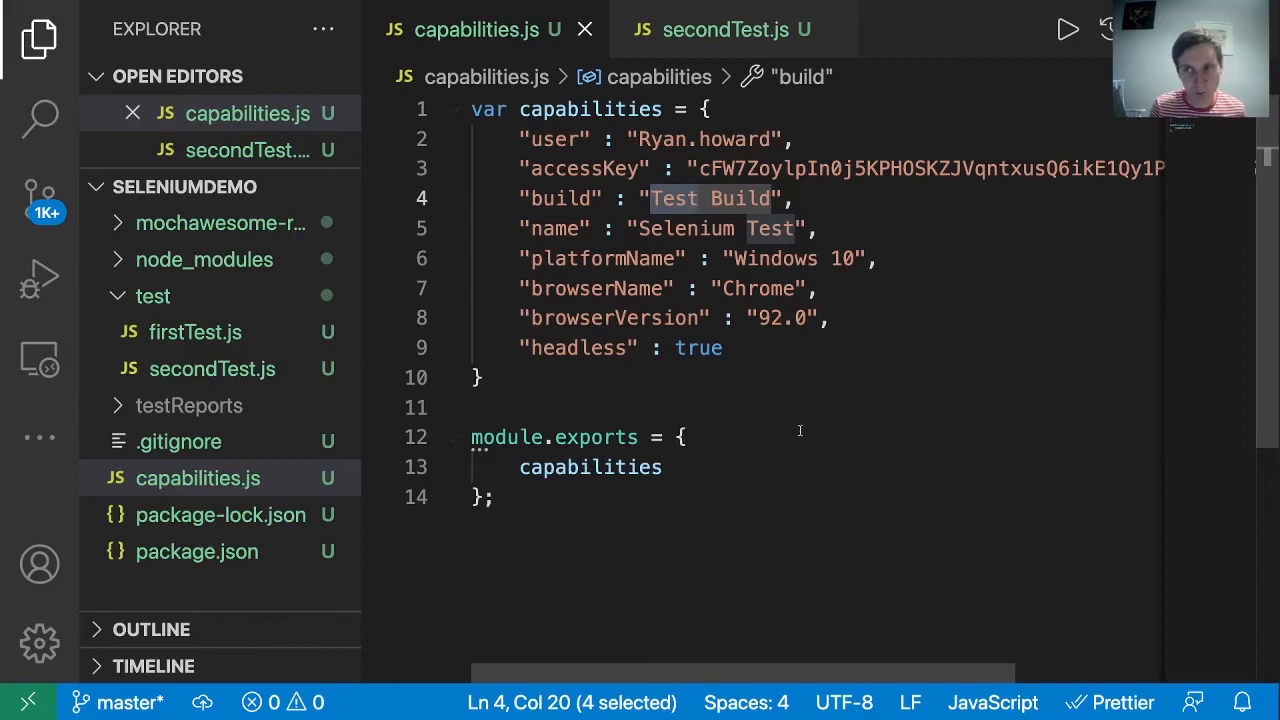
Change the build value from "Test Build" to "Headless Build" and save.
text(H)
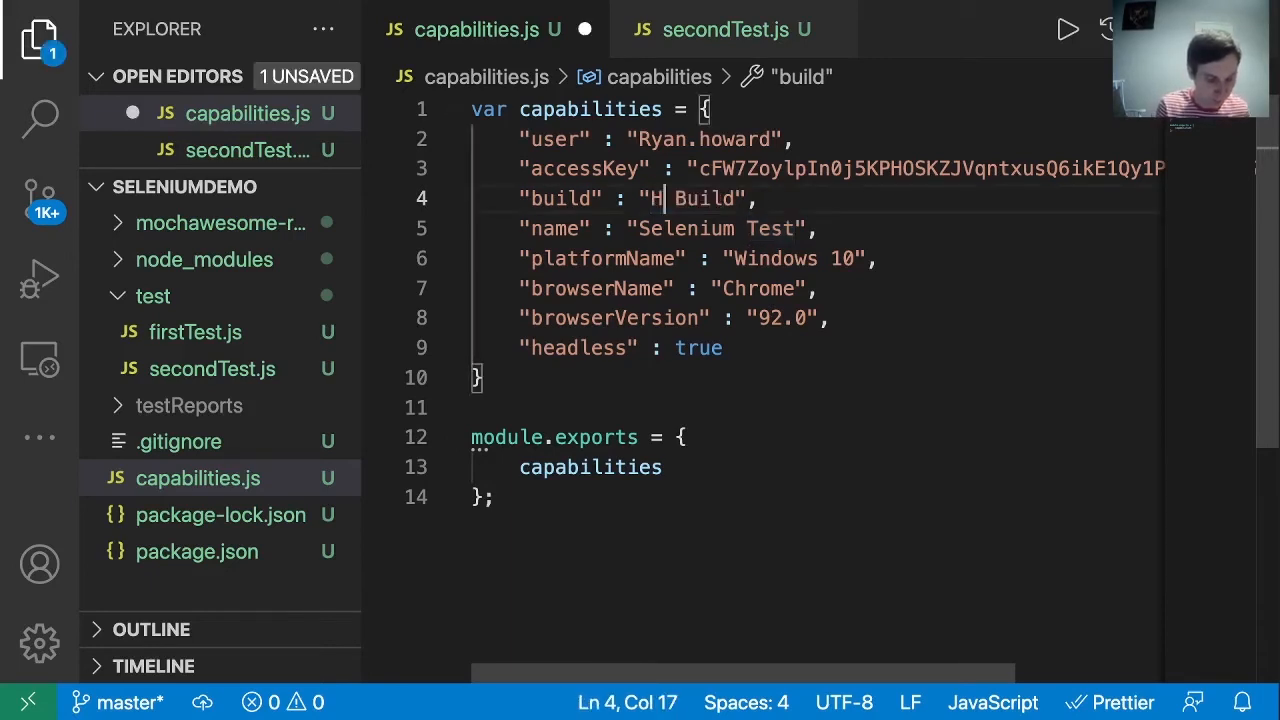
text(eadless)
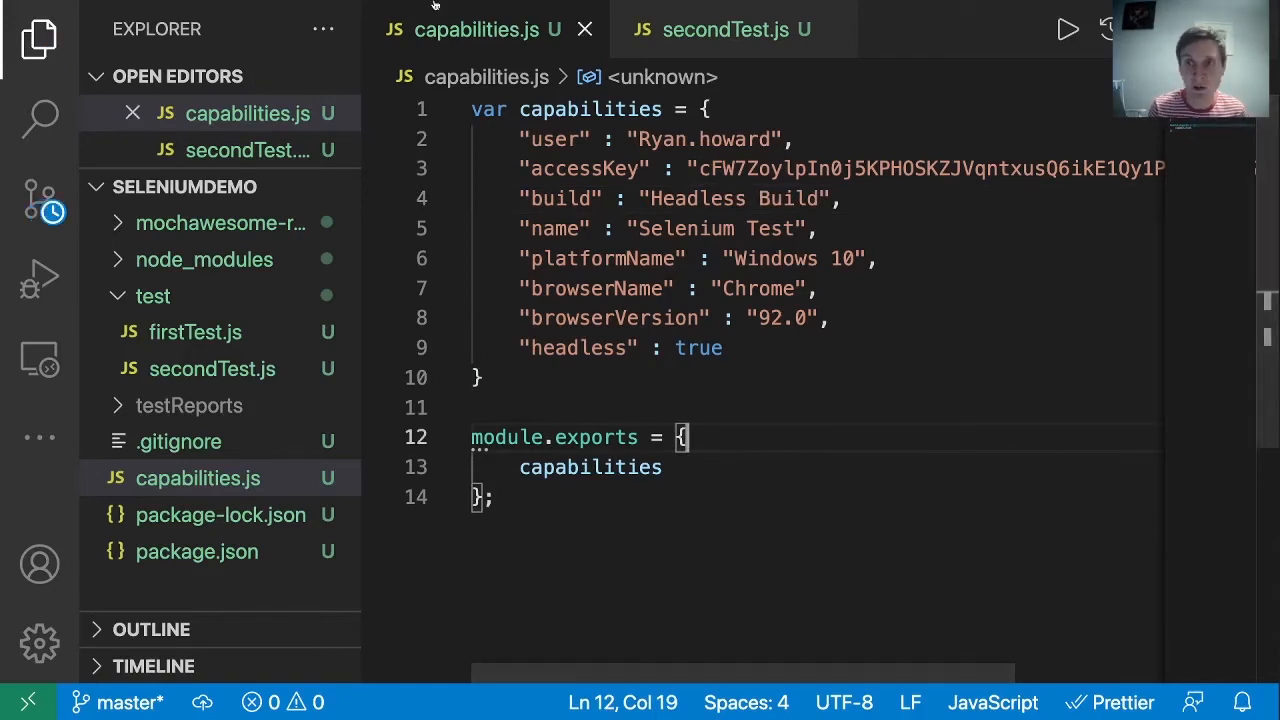
Run npm test in a new terminal and resize the panel to favour the code.
click(288, 8)
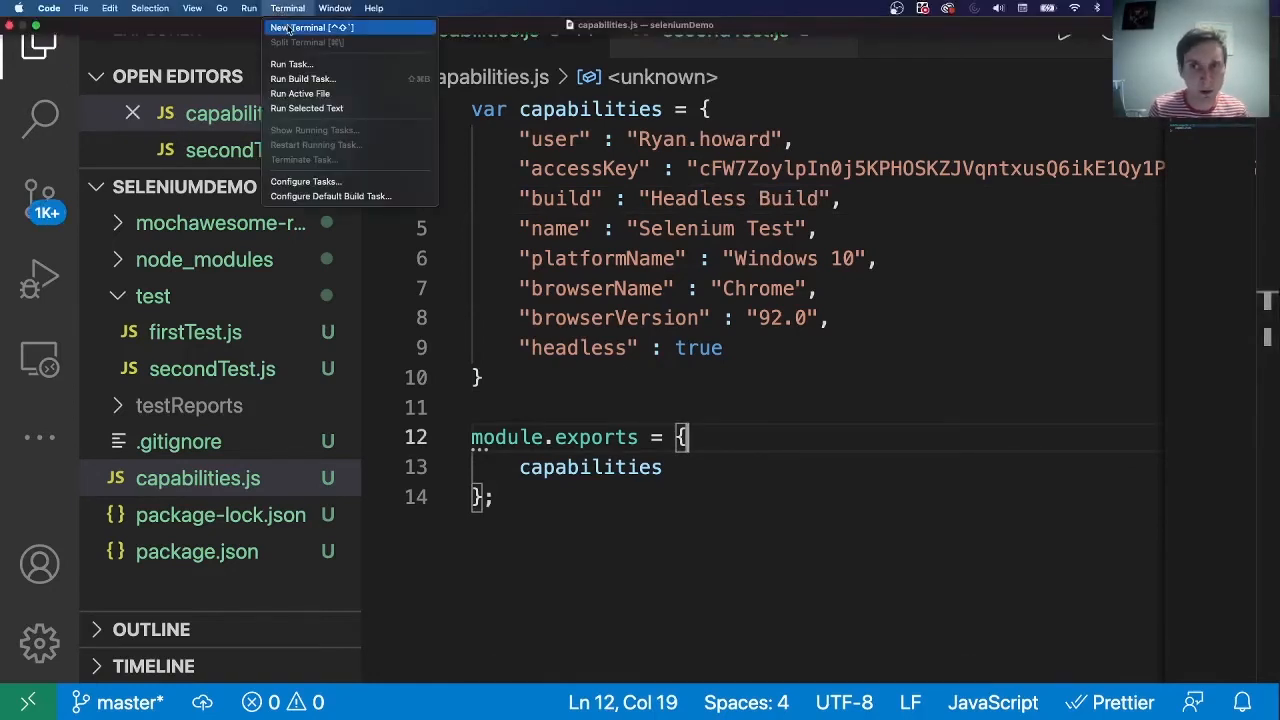
click(298, 28)
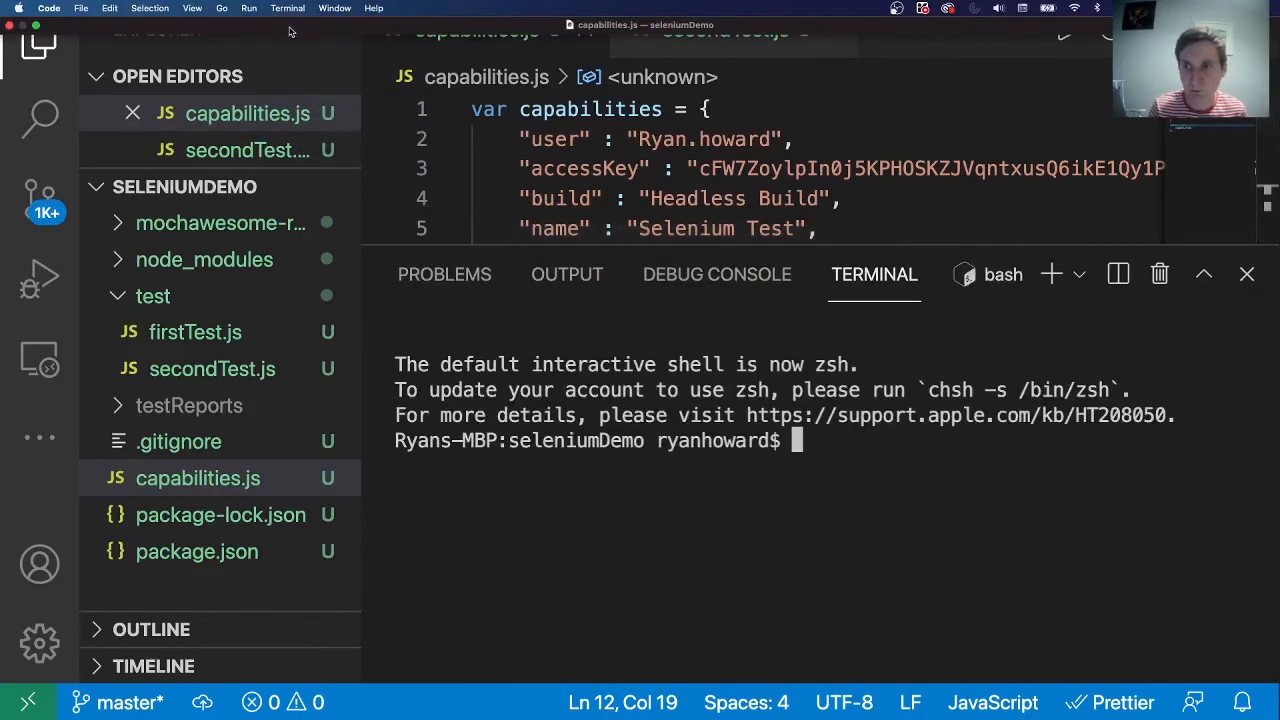
text(np)
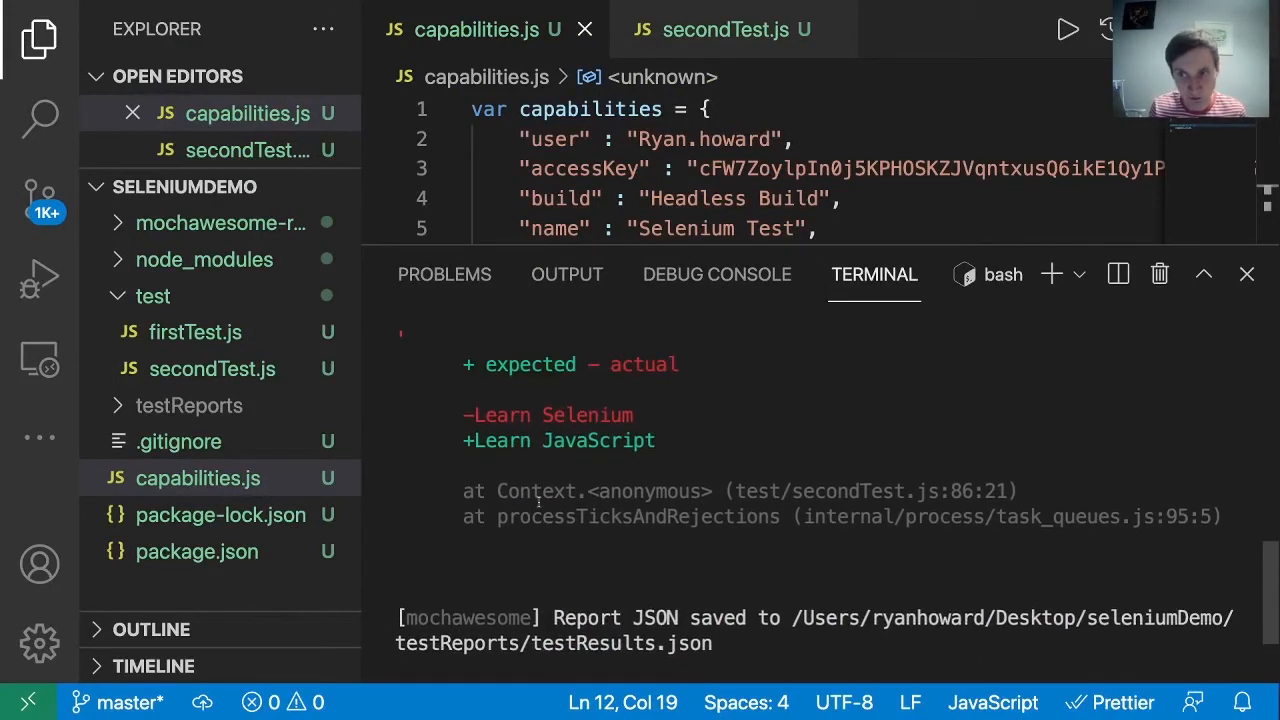
drag(496, 440, 664, 440)
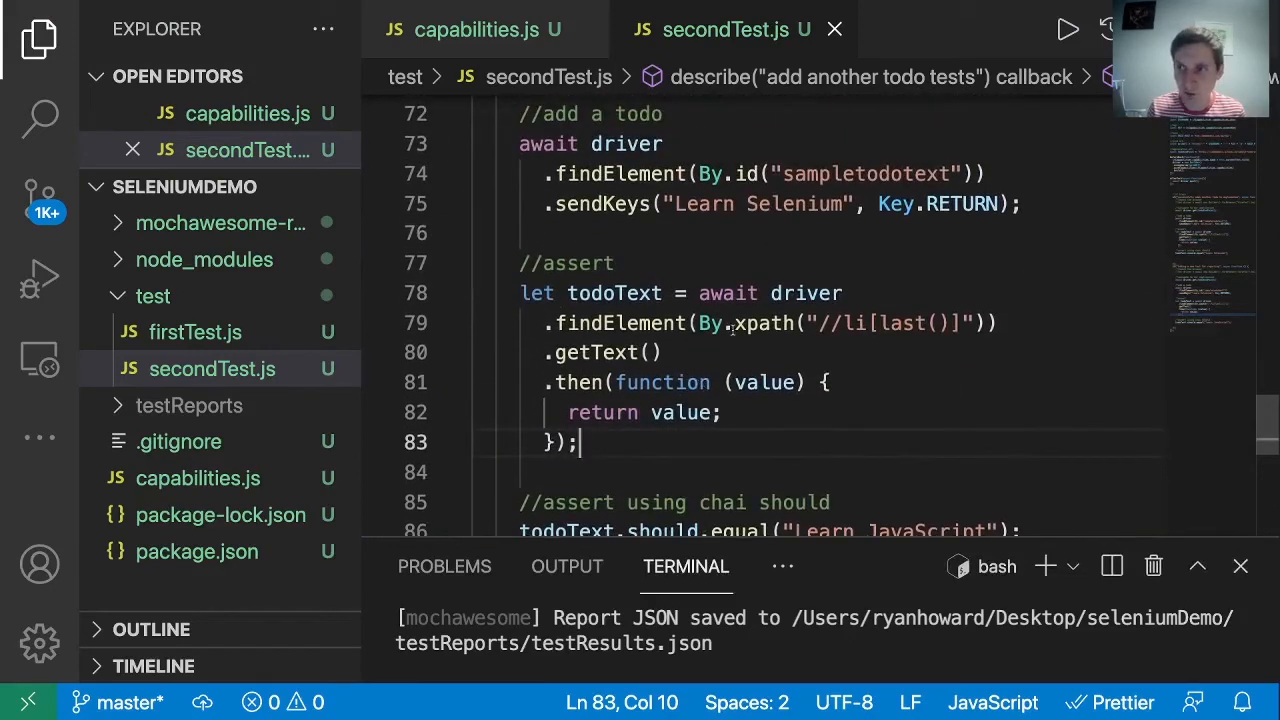
scroll(down, 3)
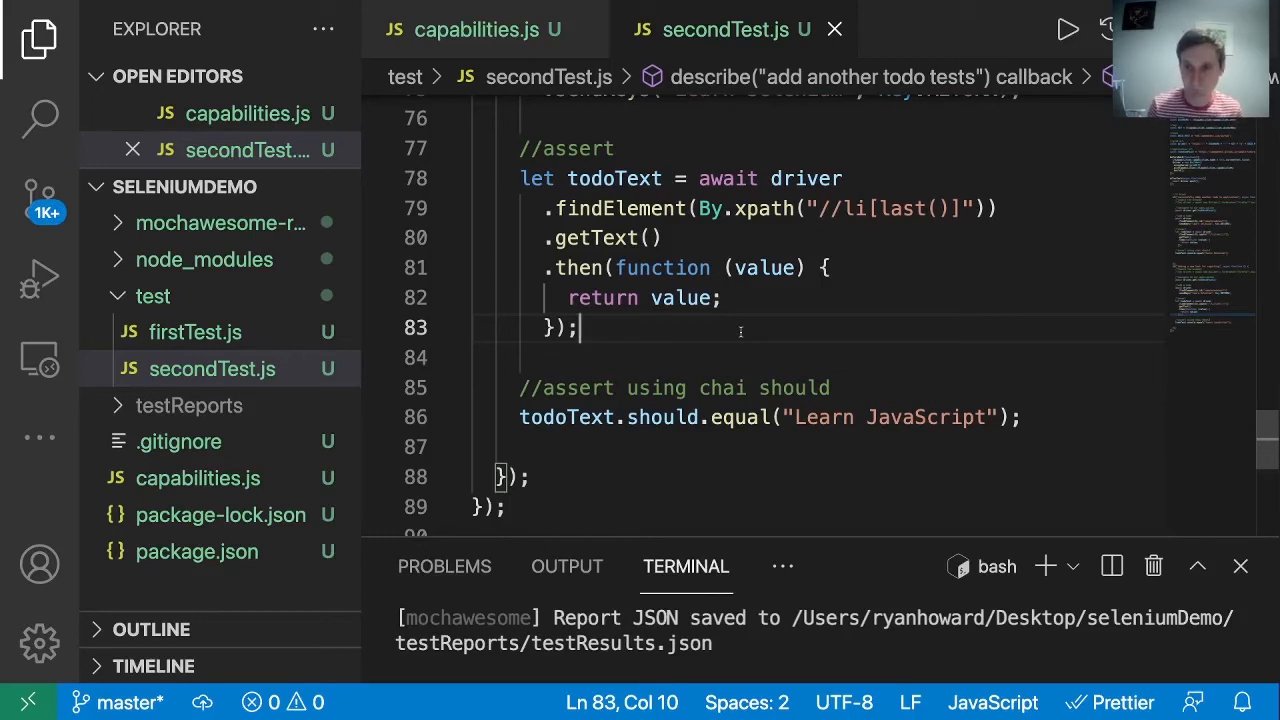
mouse_move(584, 428)
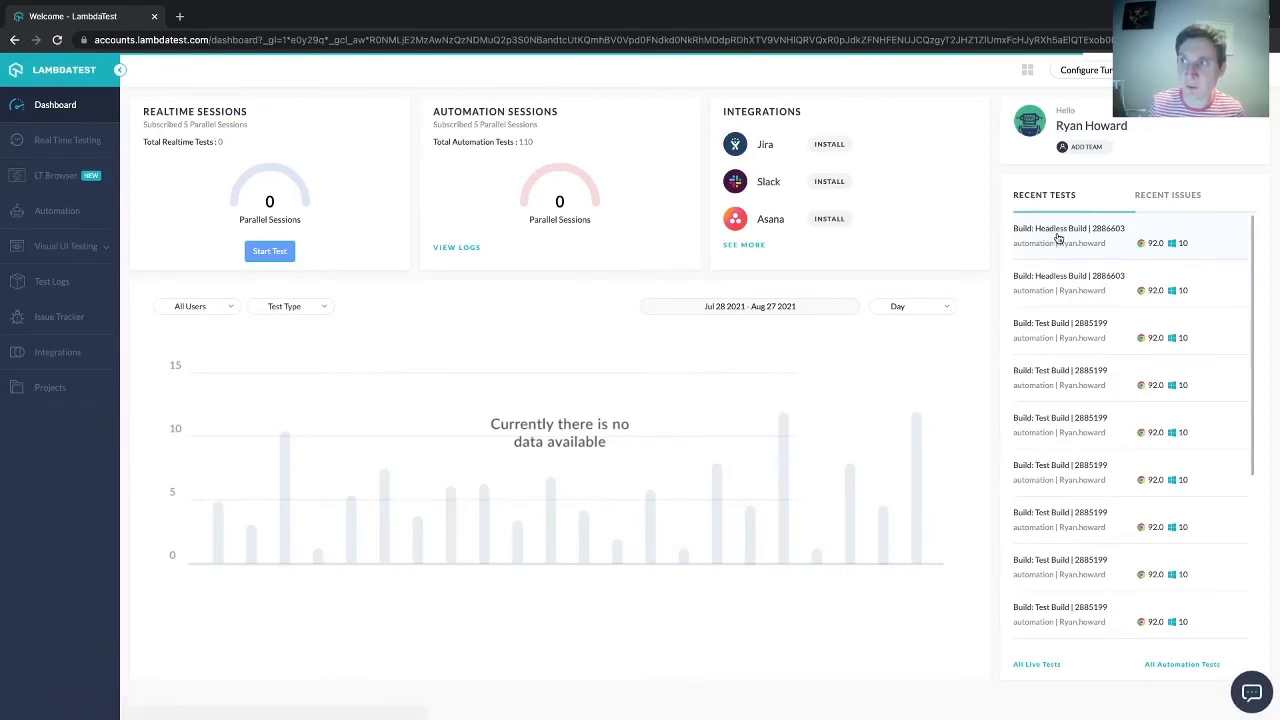
Open the Headless Build under Recent Tests to view its Automation Logs, showing no video captured.
click(1068, 228)
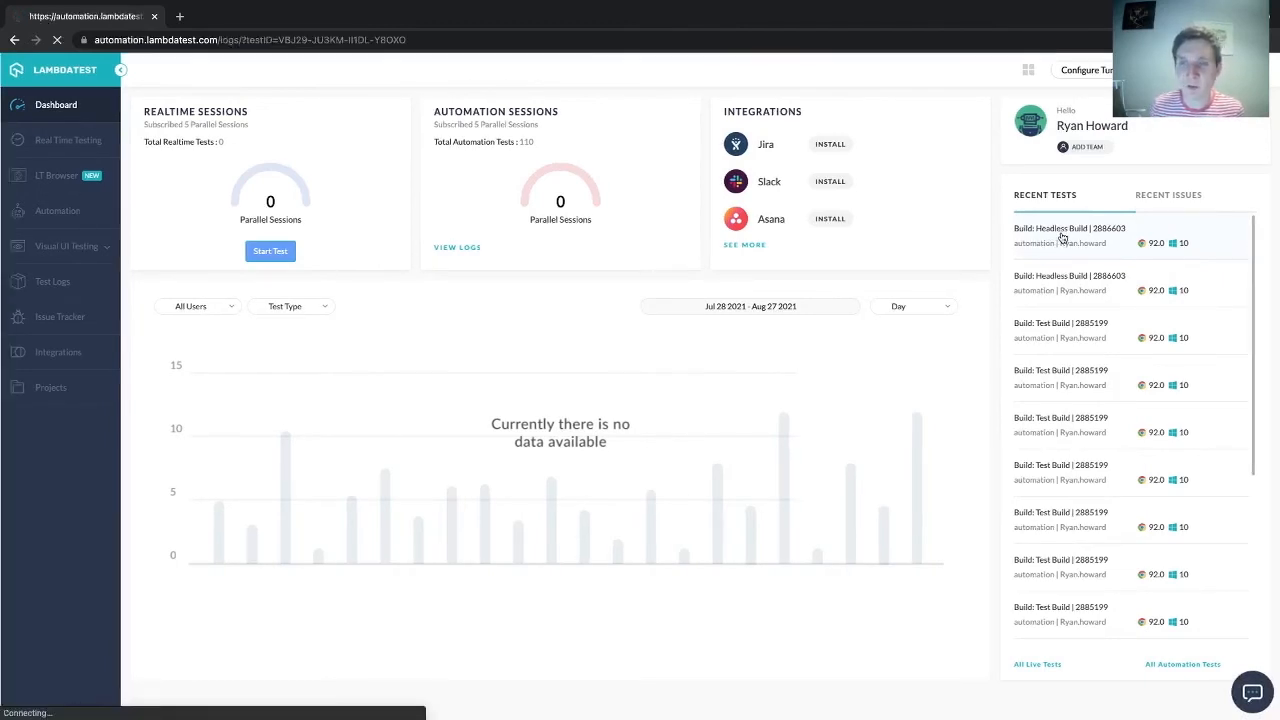
click(56, 210)
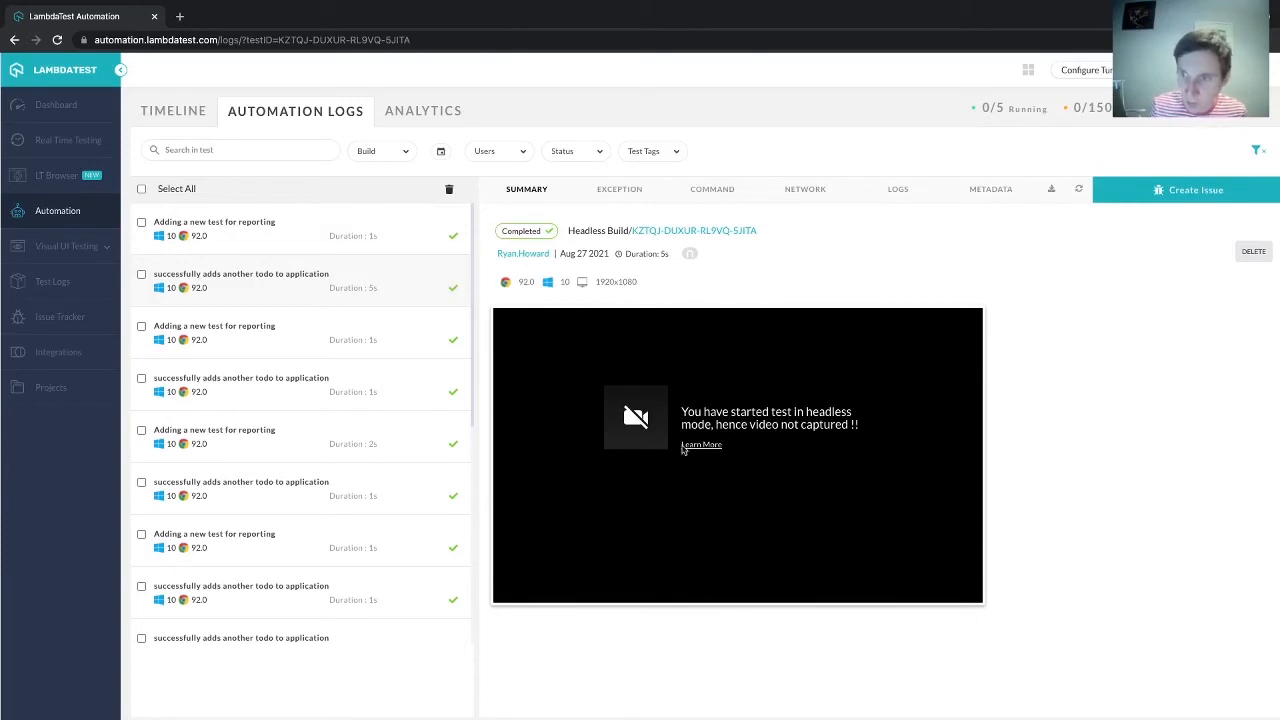
mouse_move(600, 476)
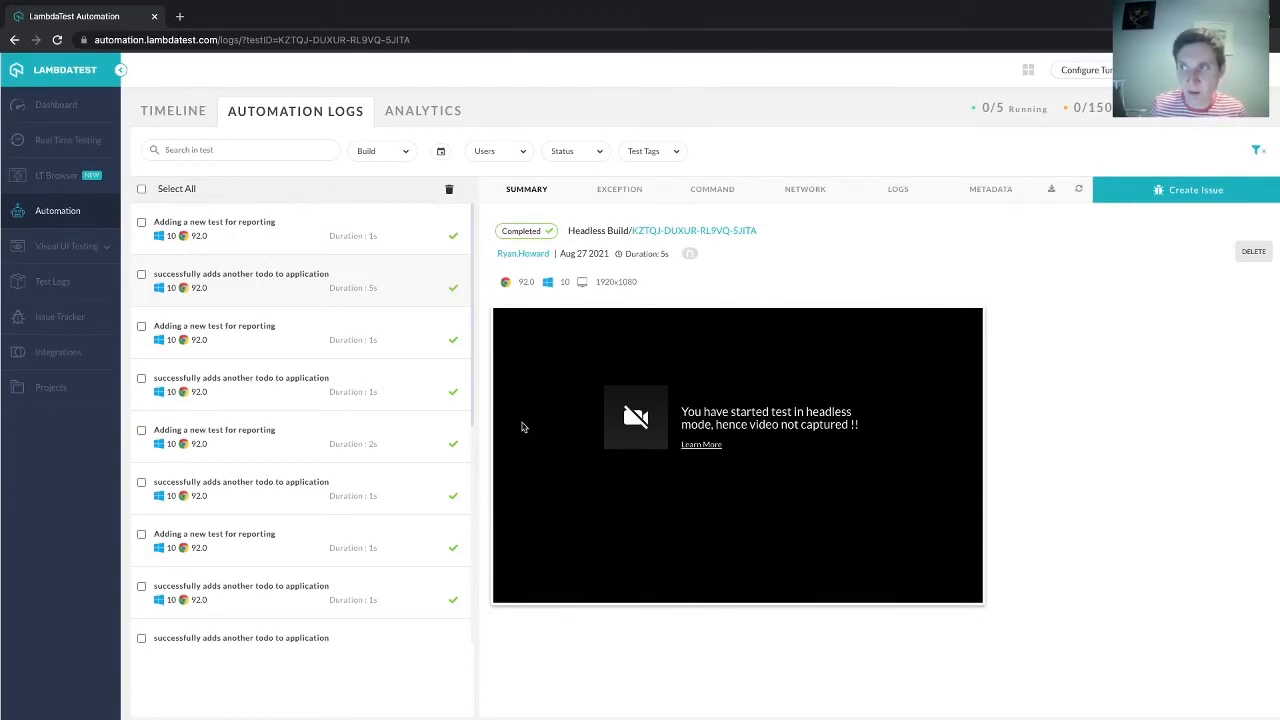
mouse_move(772, 420)
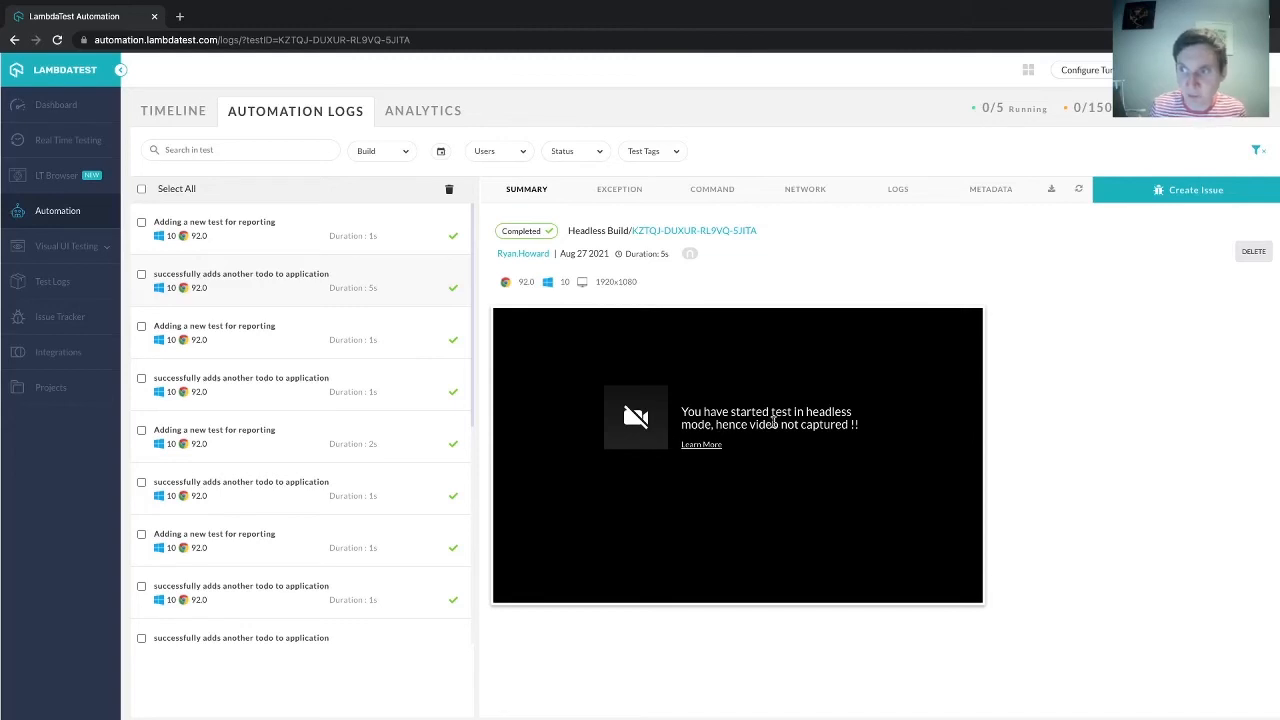
mouse_move(796, 404)
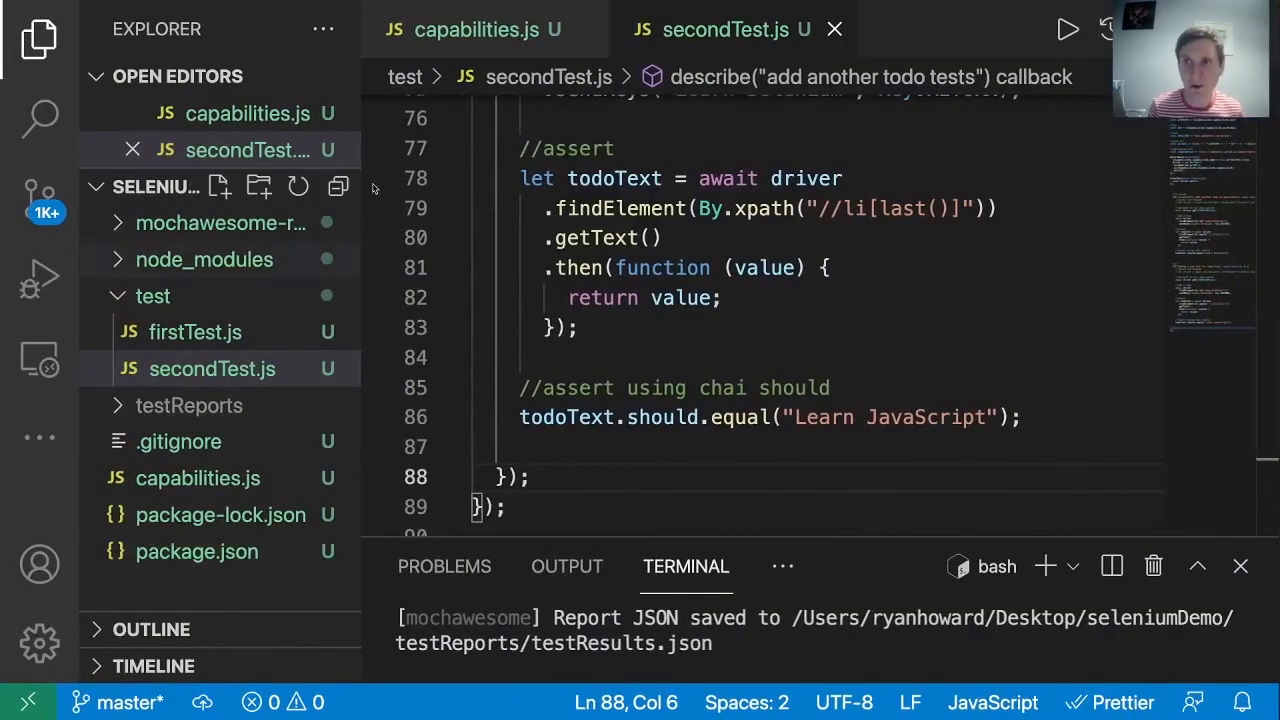
Return to capabilities.js and highlight the headless: true value.
click(472, 30)
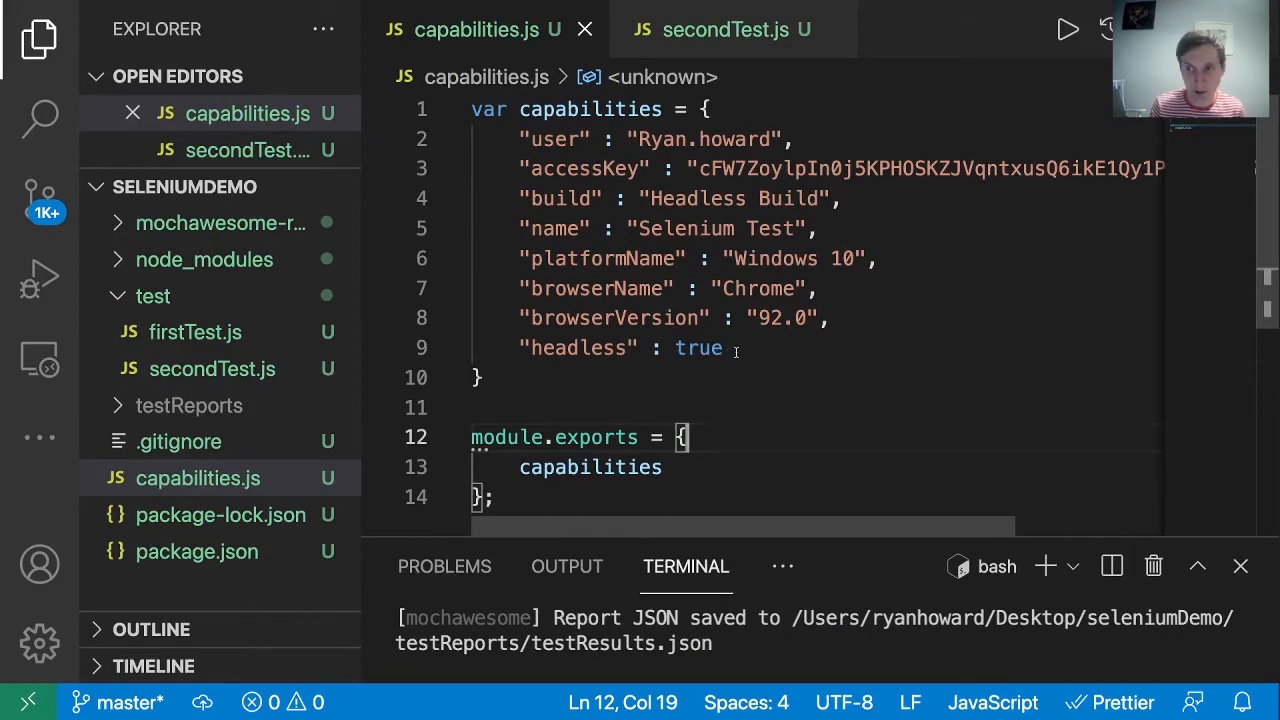
double_click(578, 348)
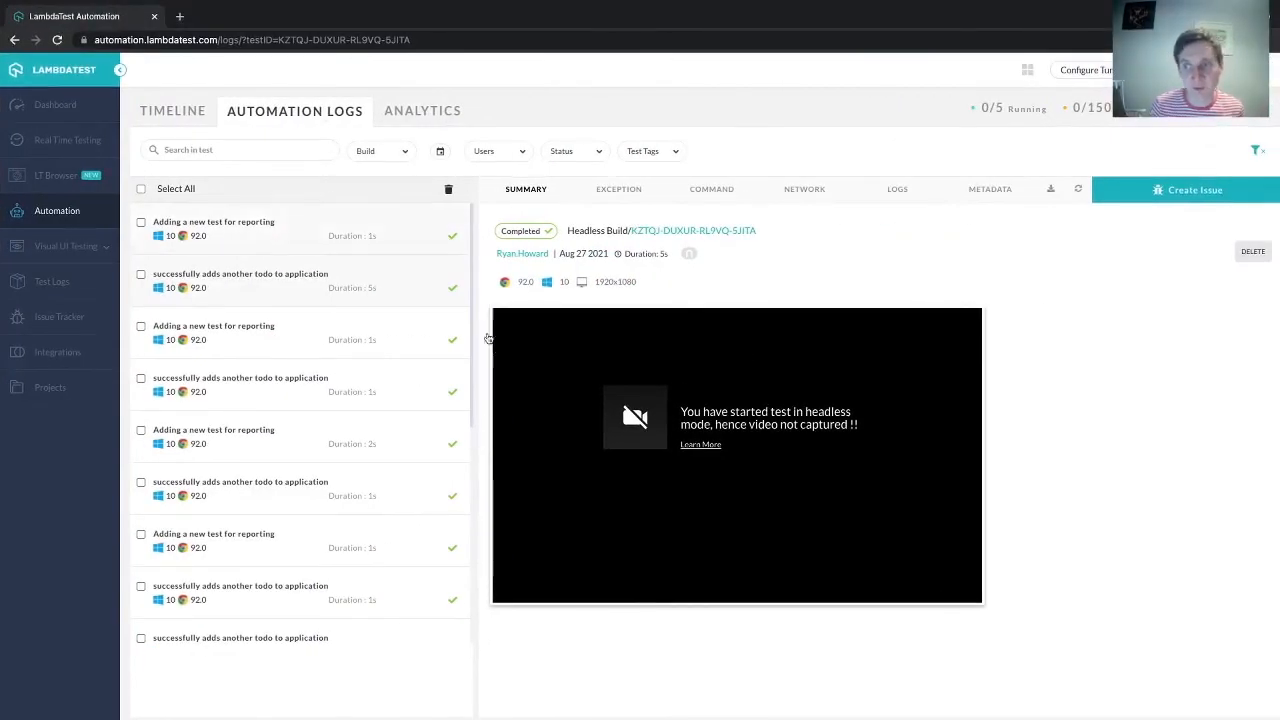
mouse_move(716, 396)
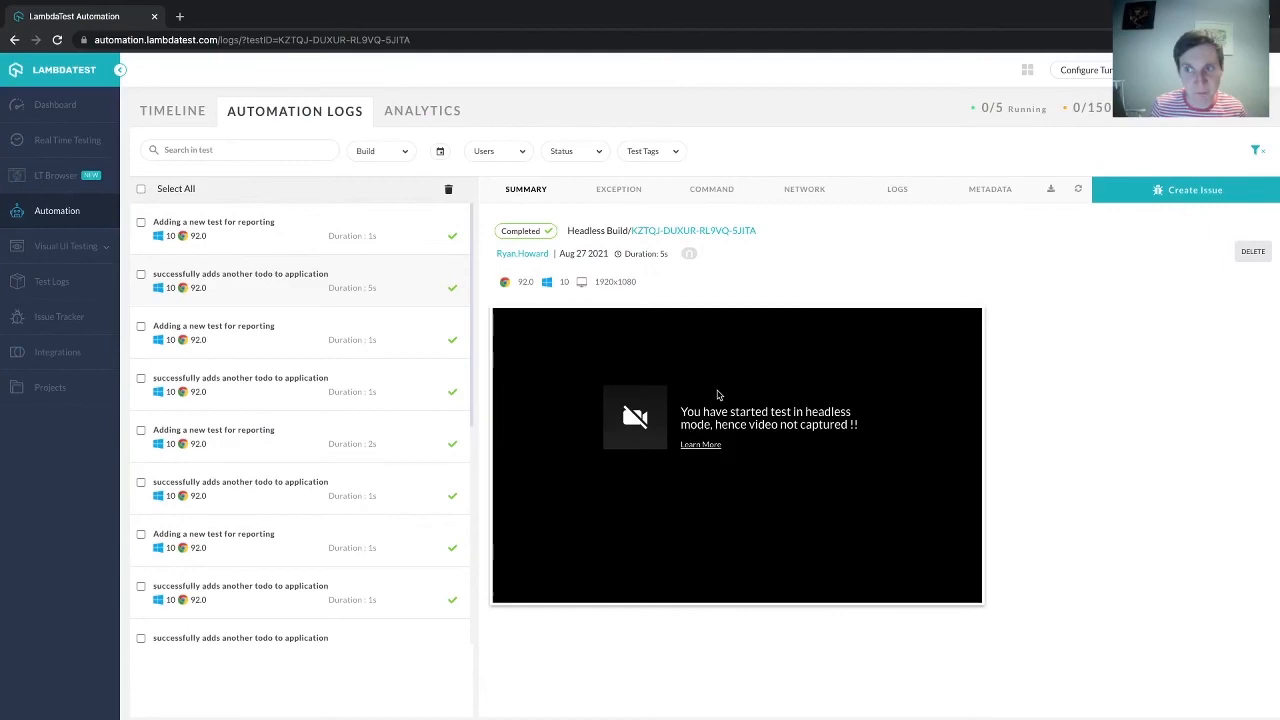